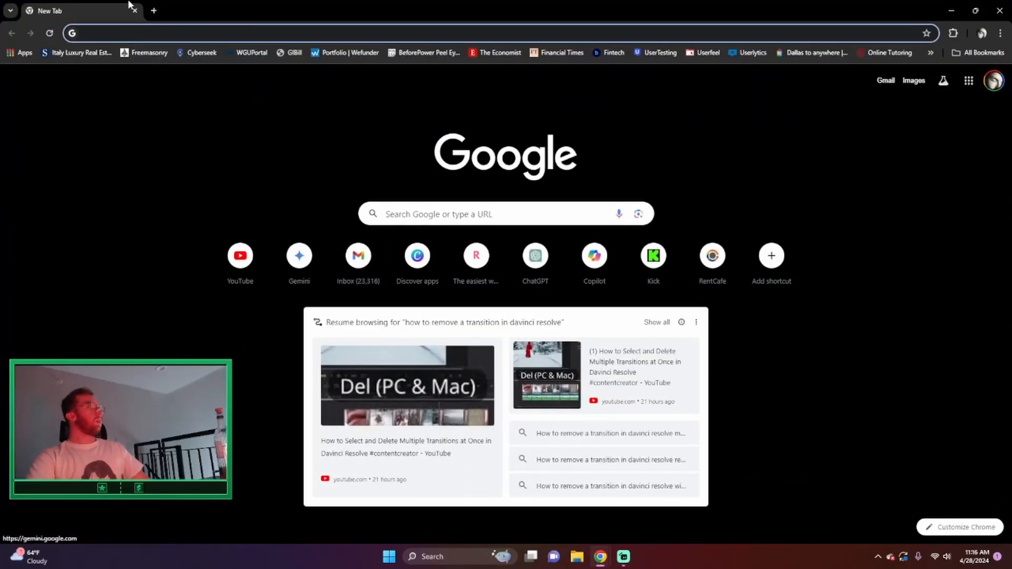
# Step: Search 'virtual box', download the VirtualBox 7.0 Windows installer from virtualbox.org, and open it
pyautogui.write('v')
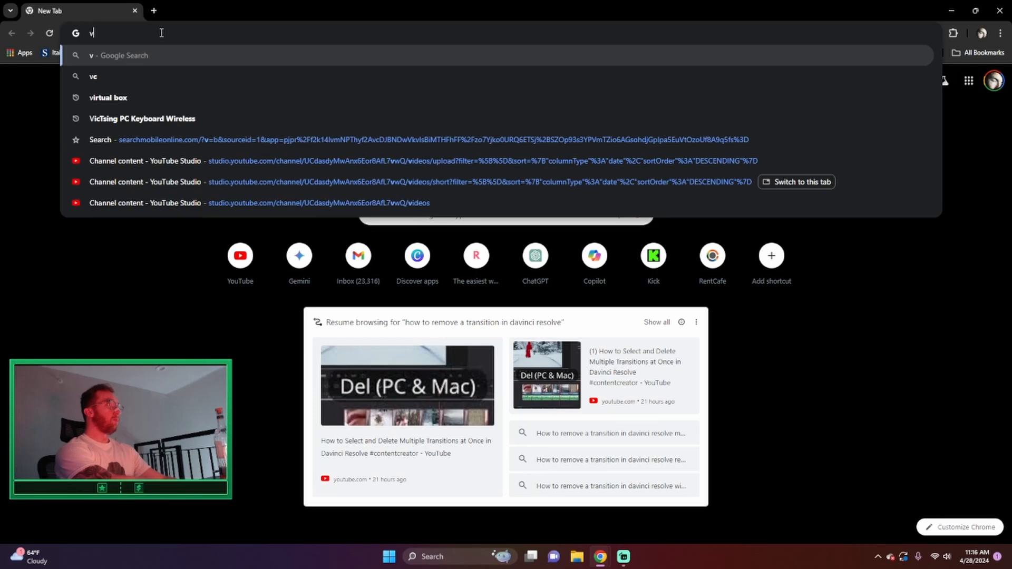
pyautogui.write('irtual box')
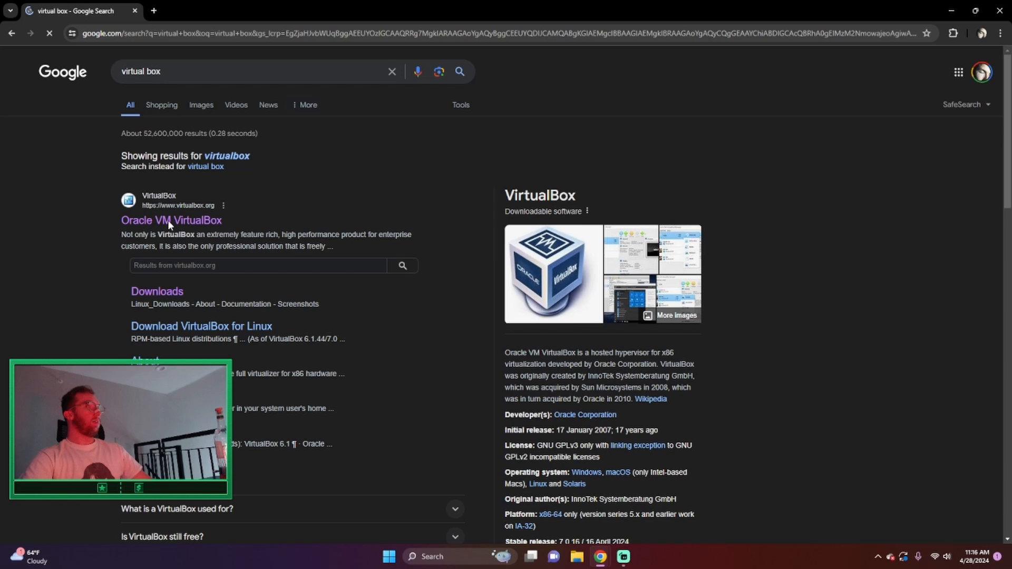
pyautogui.click(171, 220)
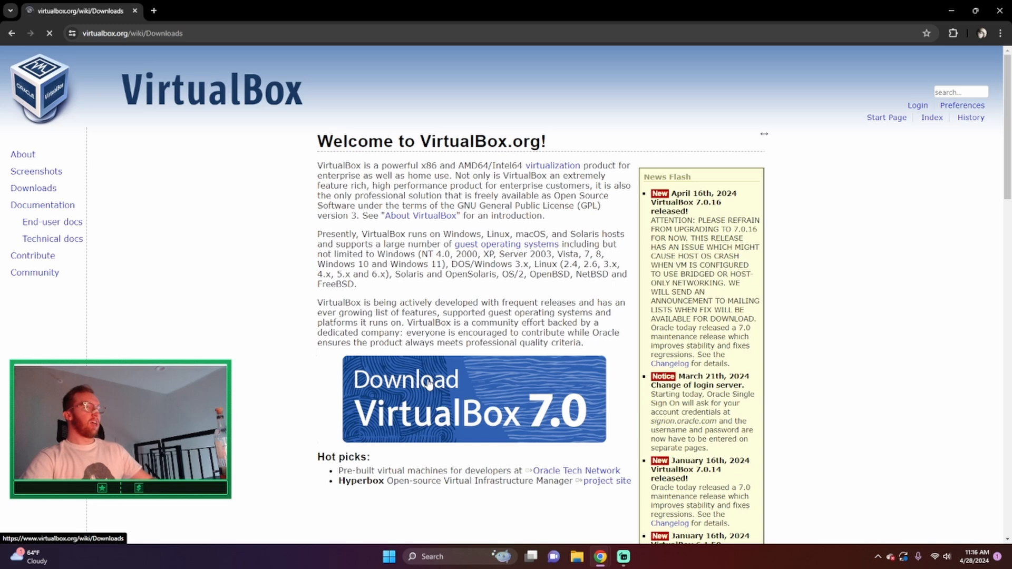
pyautogui.click(474, 399)
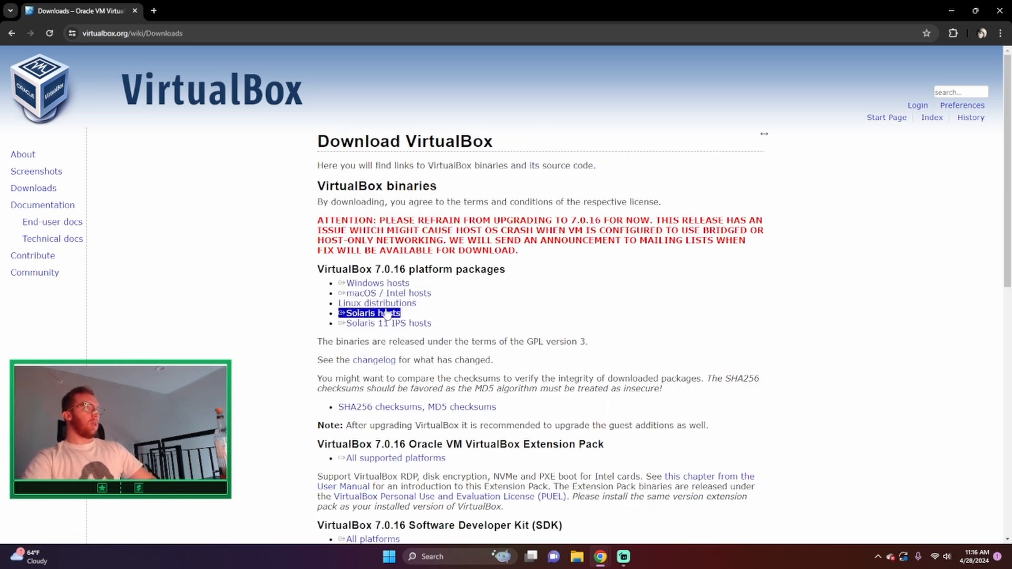
pyautogui.click(372, 313)
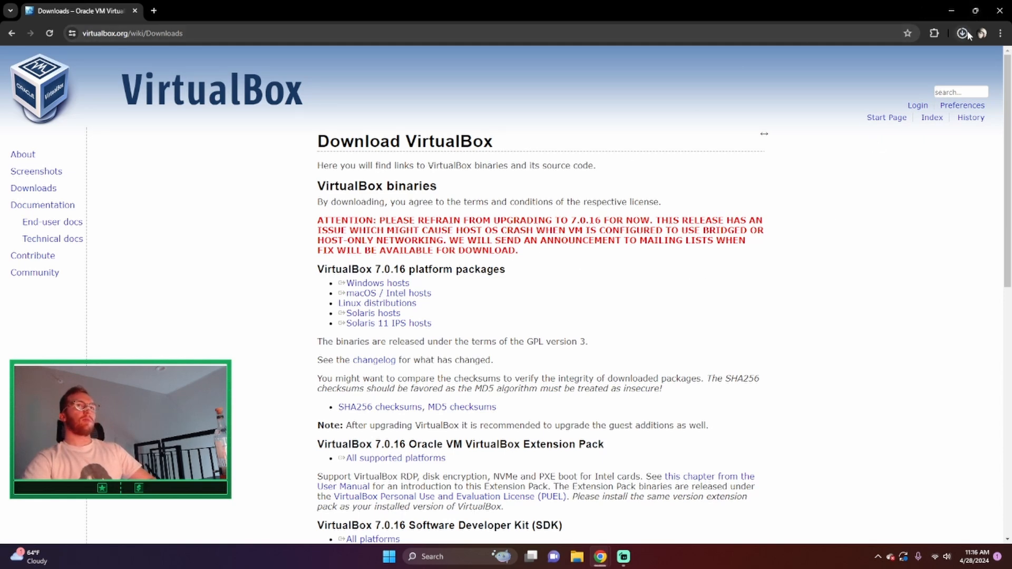
pyautogui.click(961, 32)
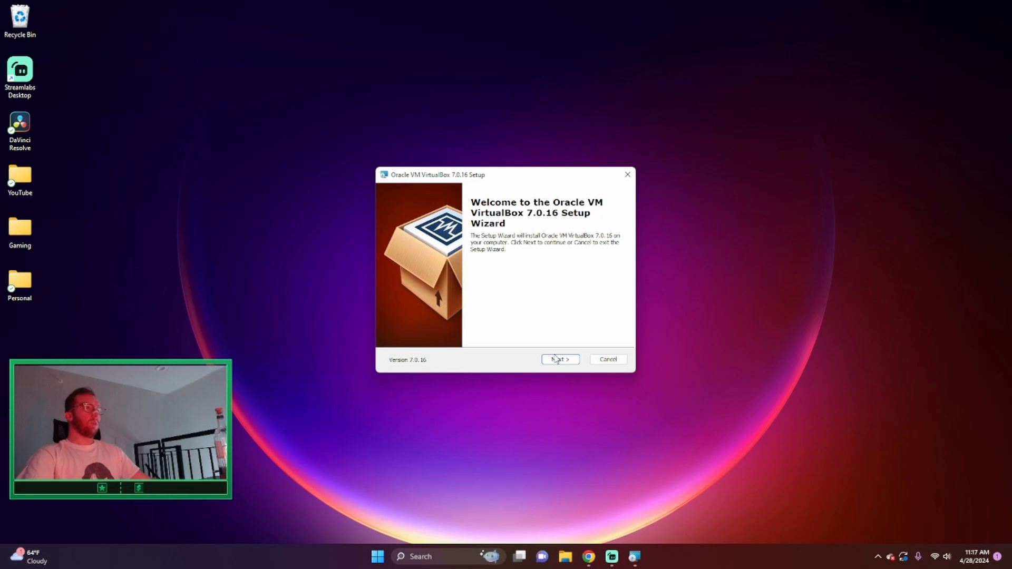
# Step: Install VirtualBox 7.0.16 with default features, accepting the network reset and disabling launch-after-install
pyautogui.click(559, 359)
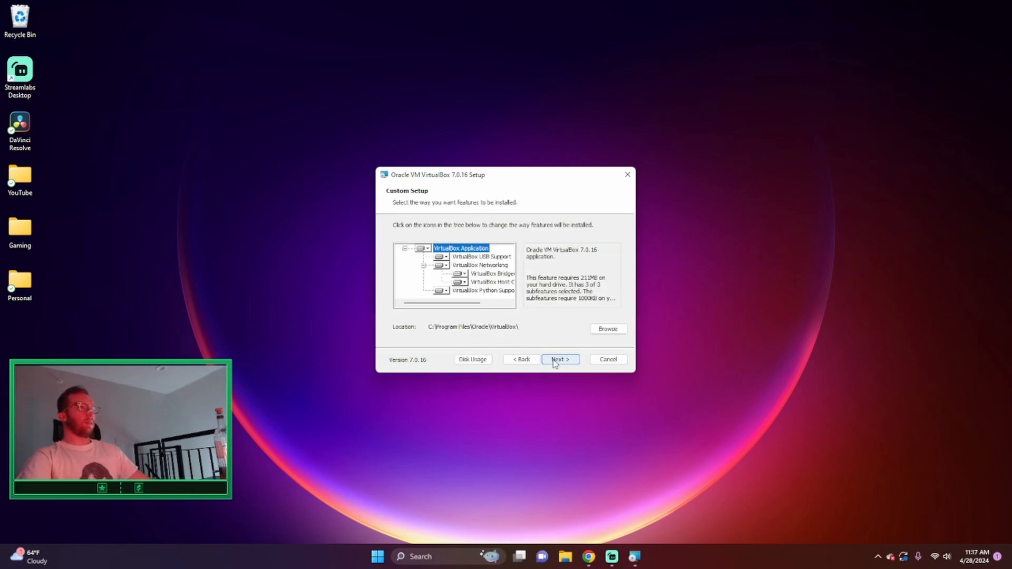
pyautogui.click(558, 359)
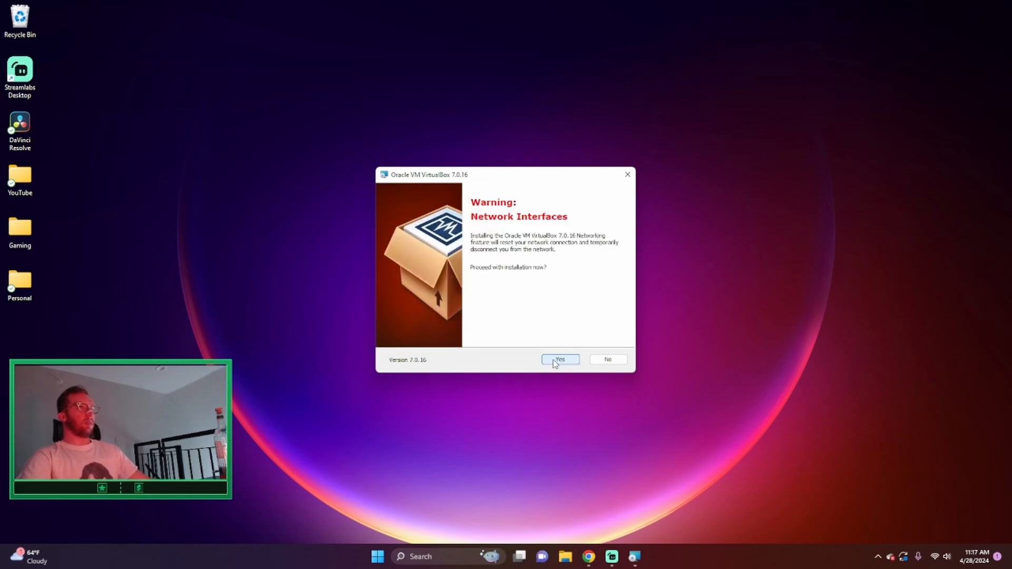
pyautogui.click(559, 359)
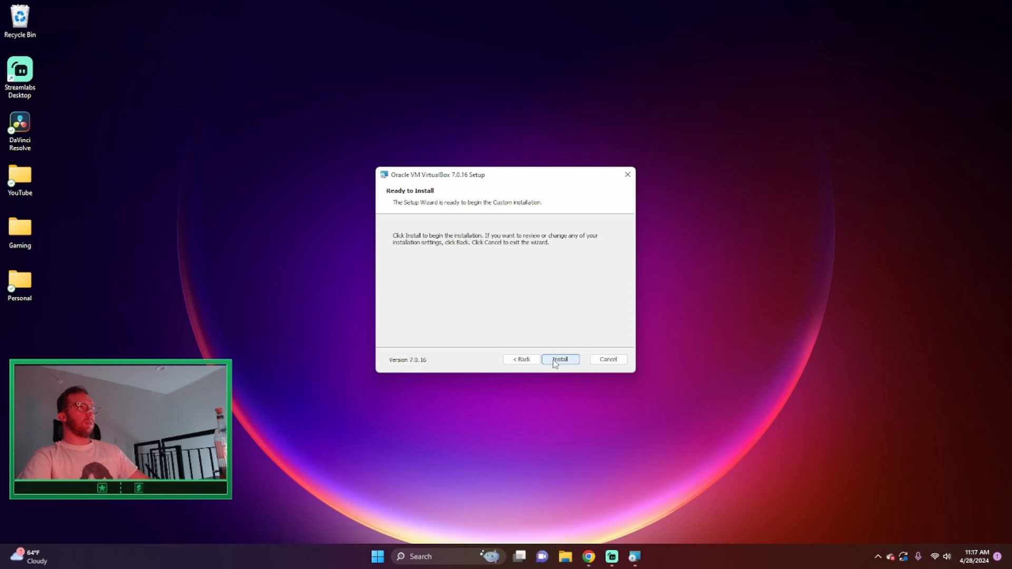
pyautogui.click(560, 359)
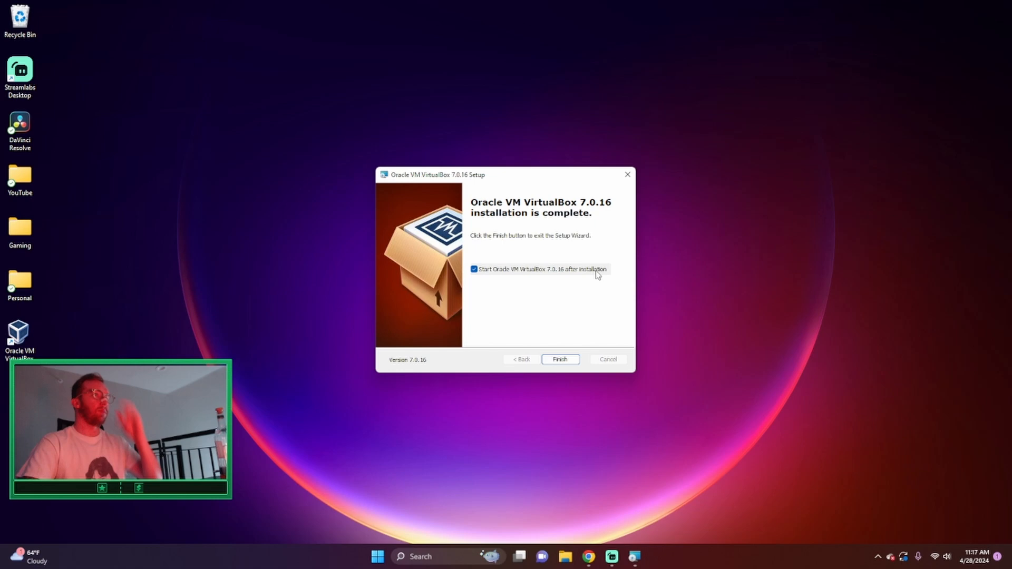
pyautogui.click(474, 269)
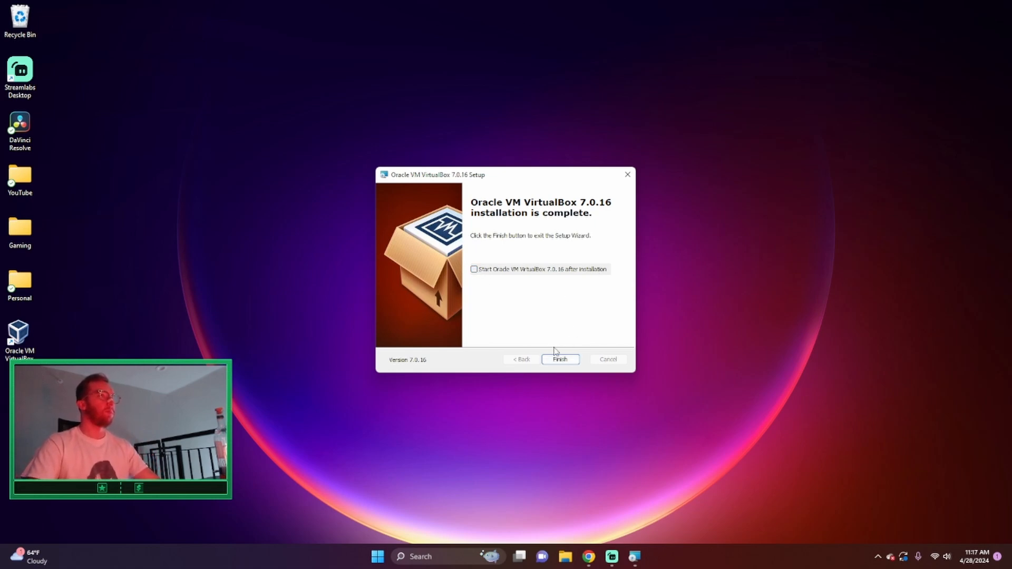
pyautogui.click(559, 359)
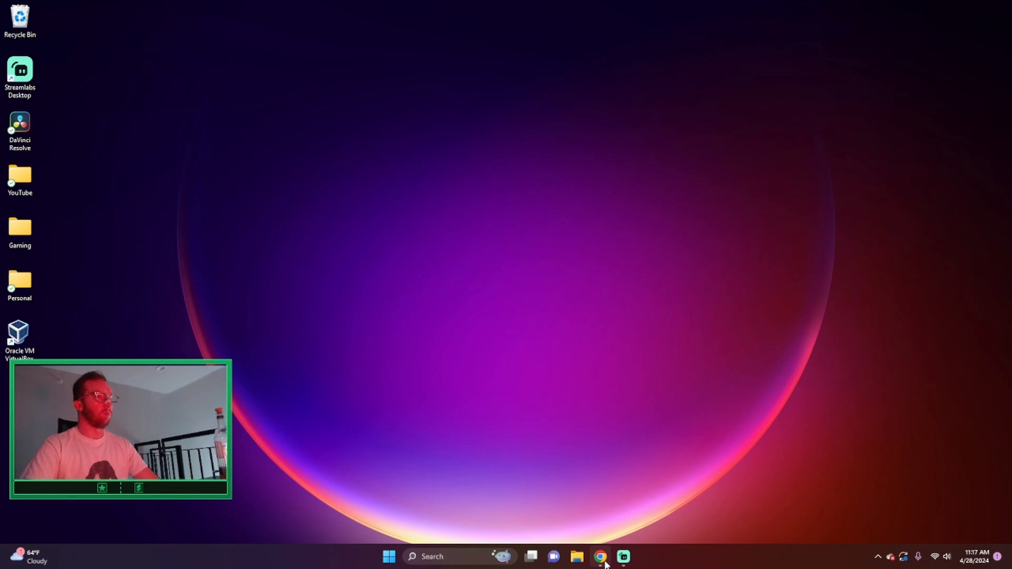
# Step: Search 'parrot' and start the Security Edition 6.0 amd64 ISO download from parrotsec.org
pyautogui.click(600, 557)
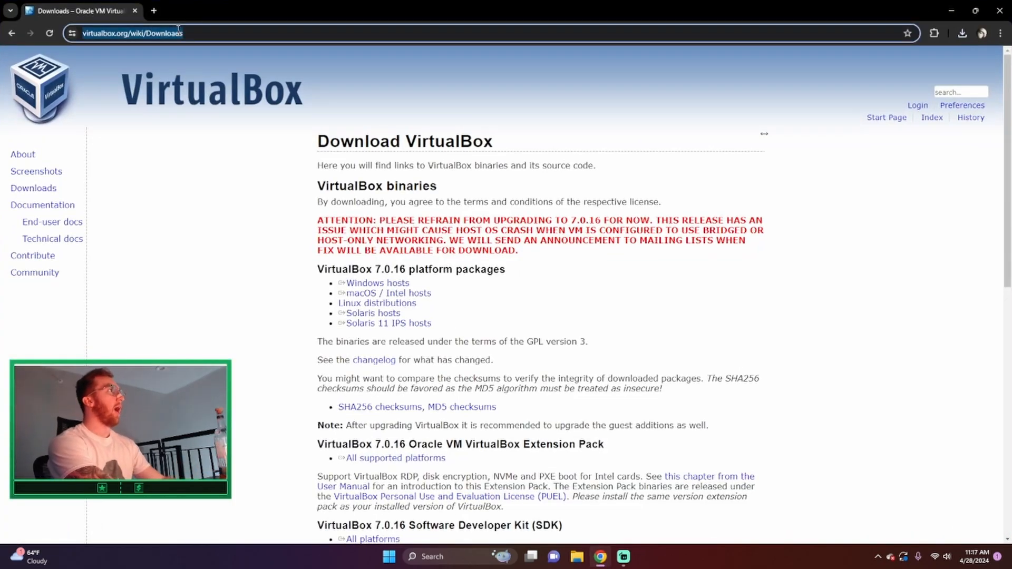
pyautogui.write('parrot')
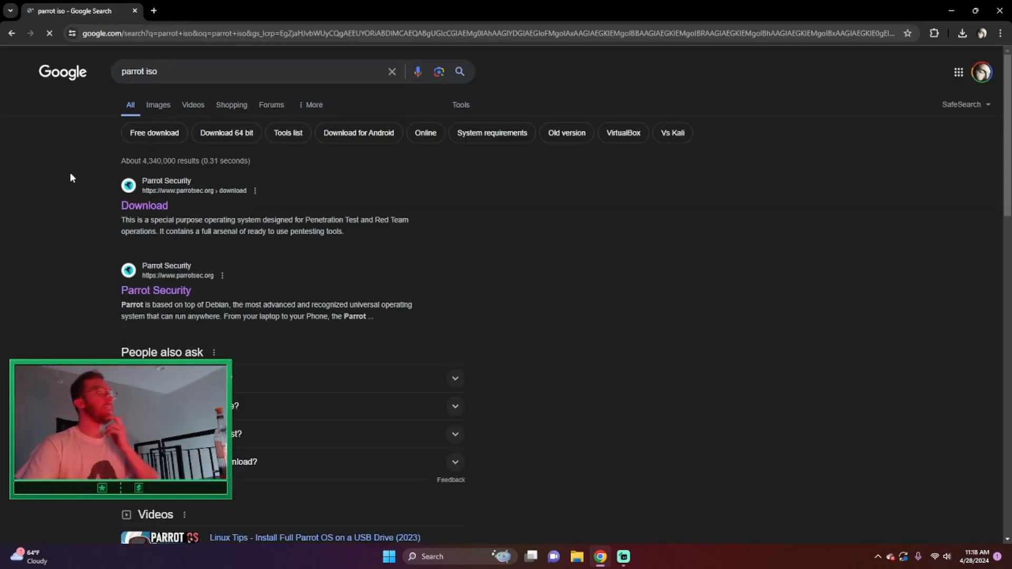
pyautogui.click(144, 205)
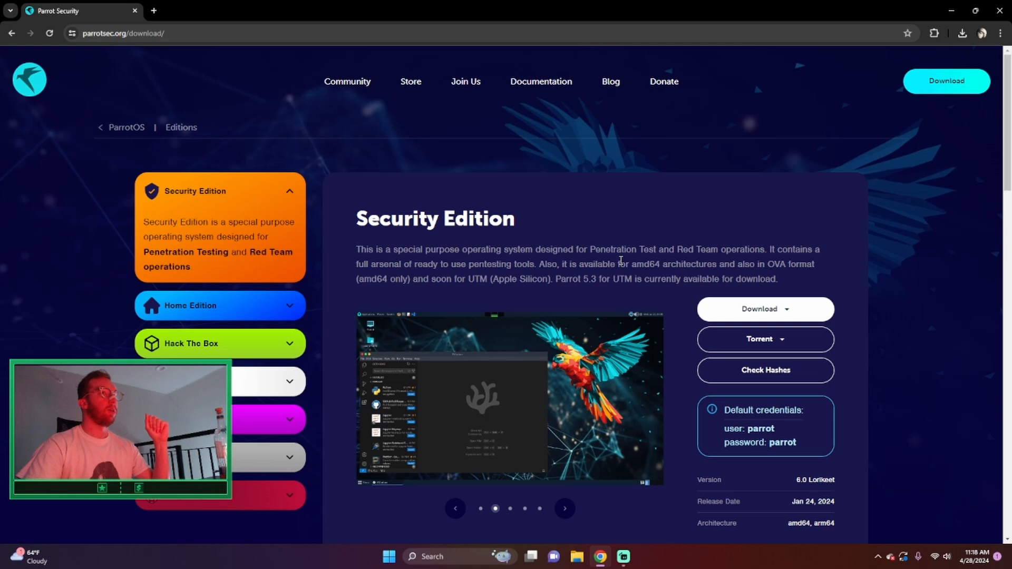
pyautogui.click(764, 308)
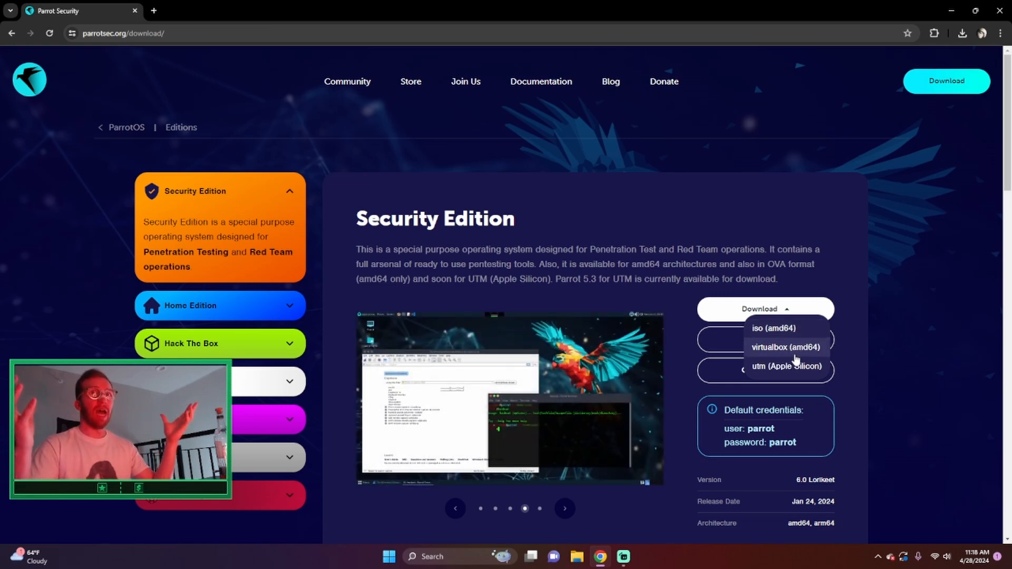
pyautogui.click(563, 508)
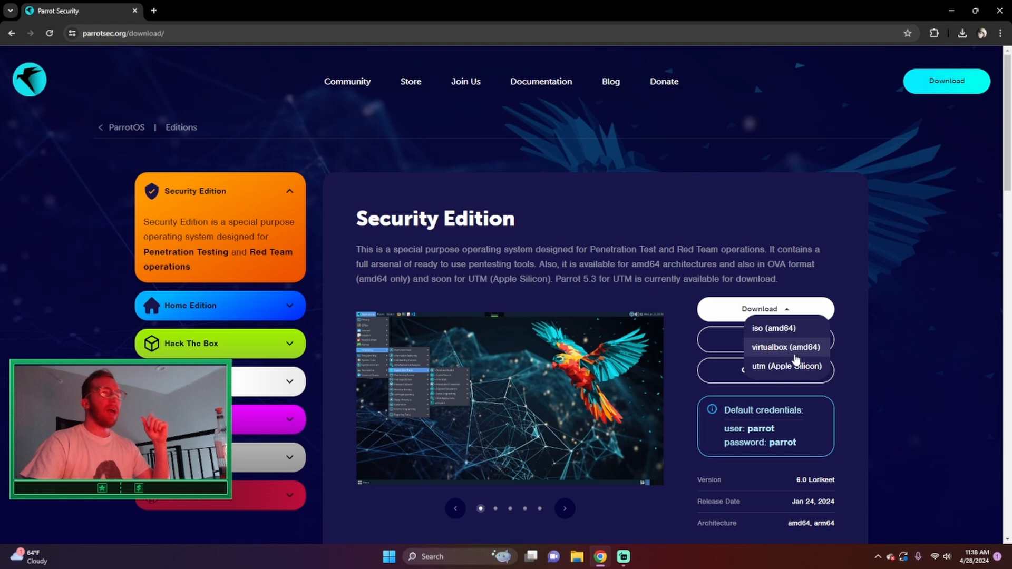
pyautogui.moveTo(773, 329)
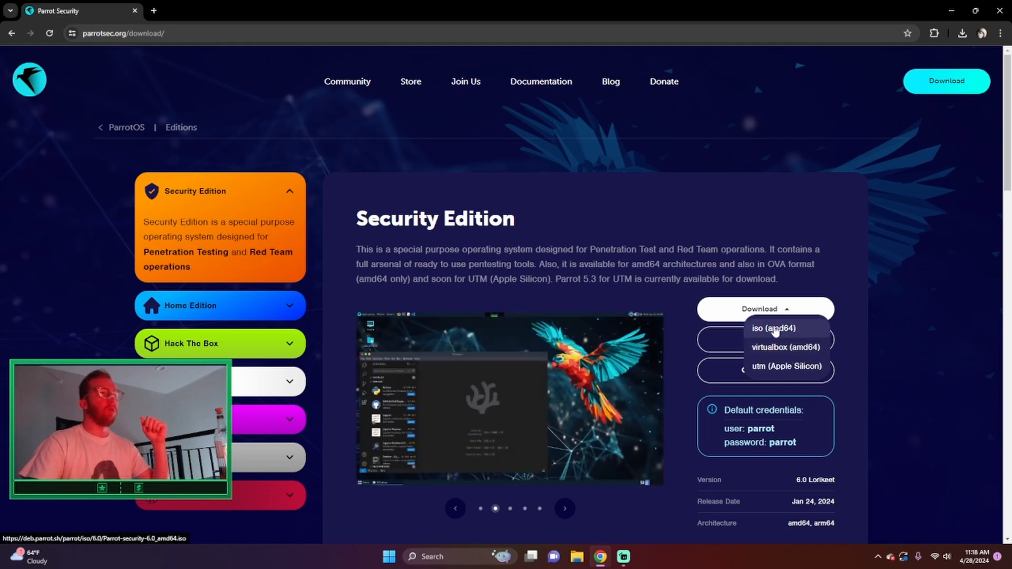
pyautogui.click(773, 328)
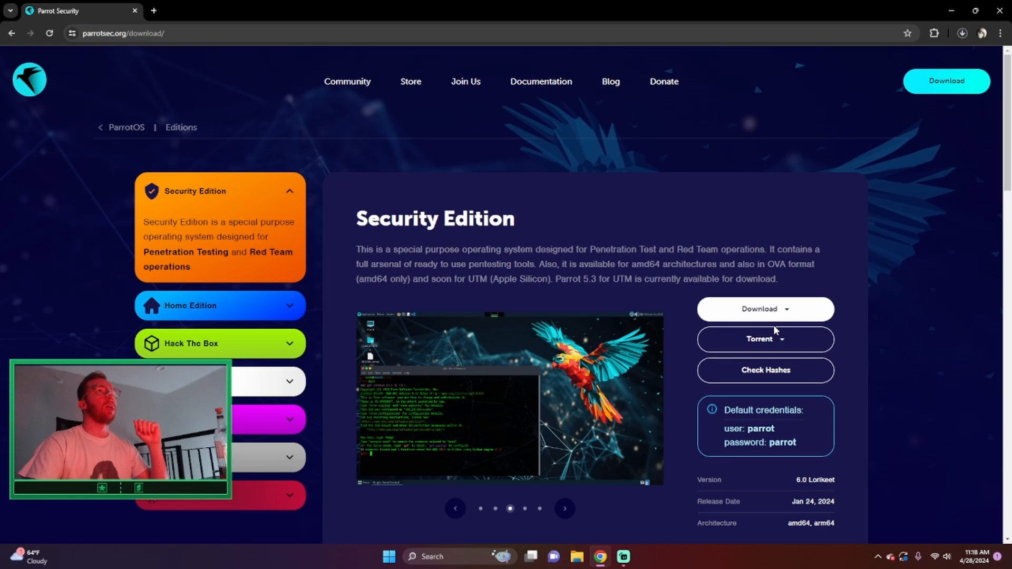
pyautogui.moveTo(777, 196)
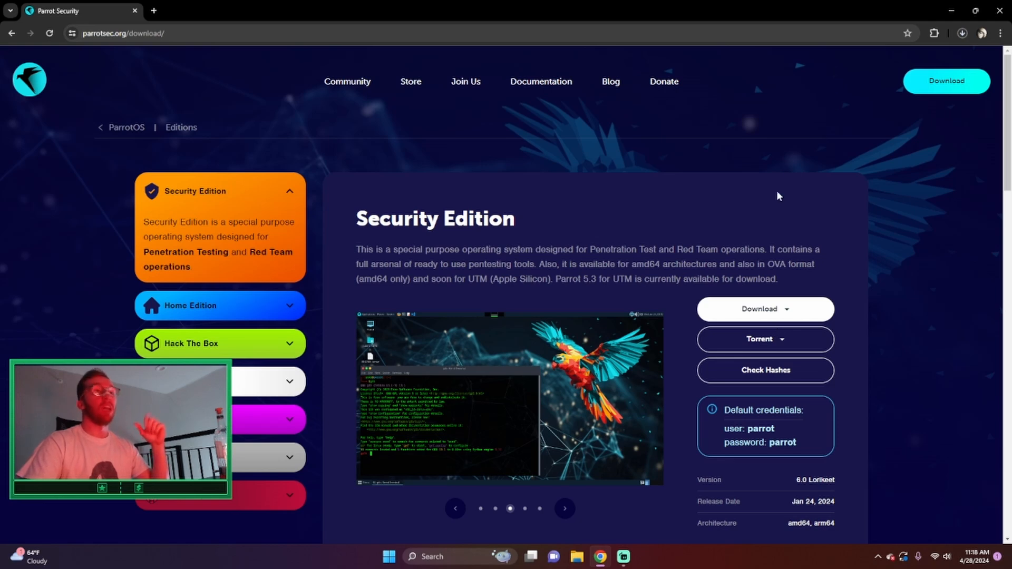
# Step: Review the Security Edition requirements: dual-core CPU, 1 GB RAM, 20 GB storage
pyautogui.scroll(-3)
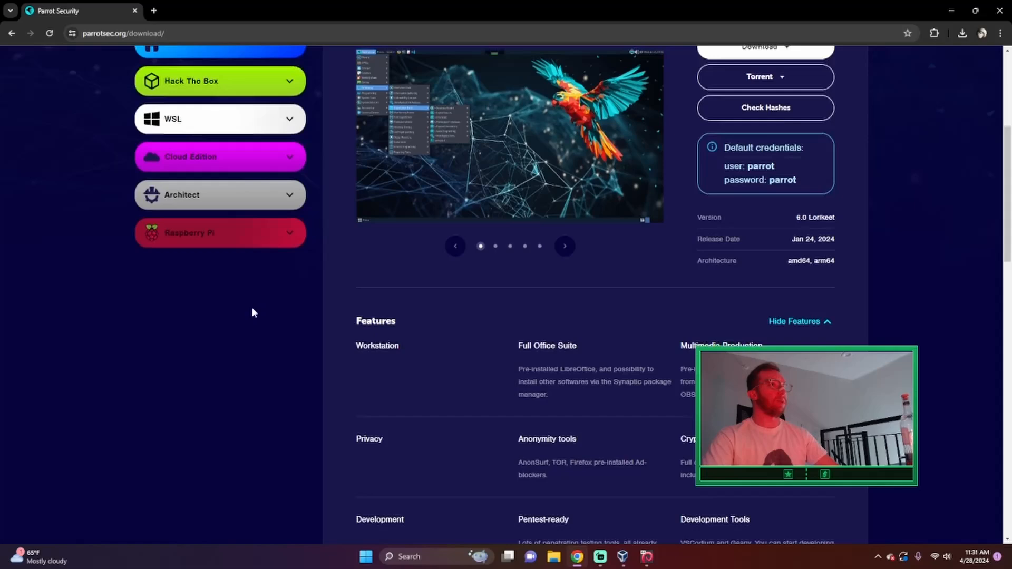
pyautogui.scroll(-3)
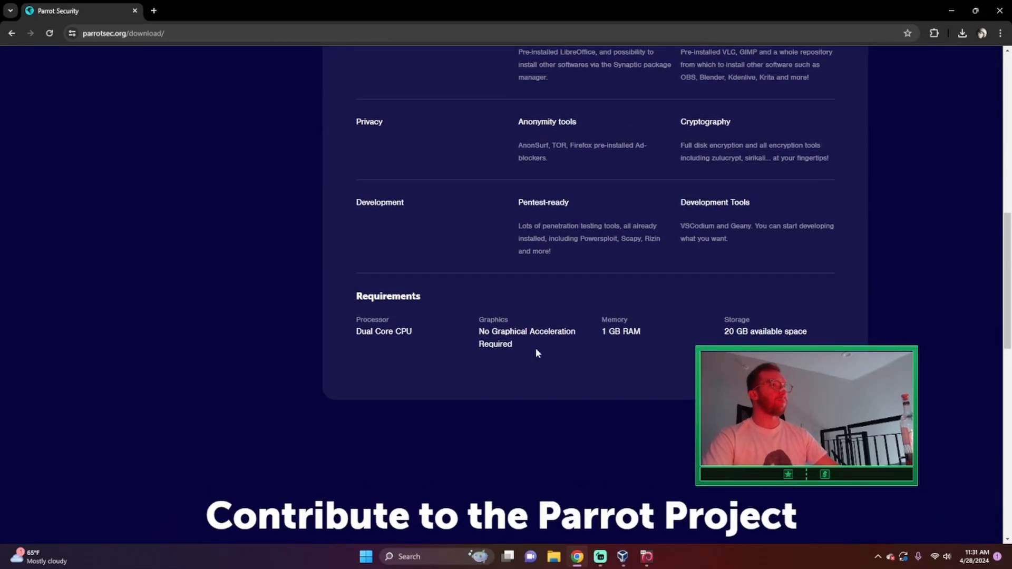
pyautogui.moveTo(362, 322); pyautogui.dragTo(813, 336)
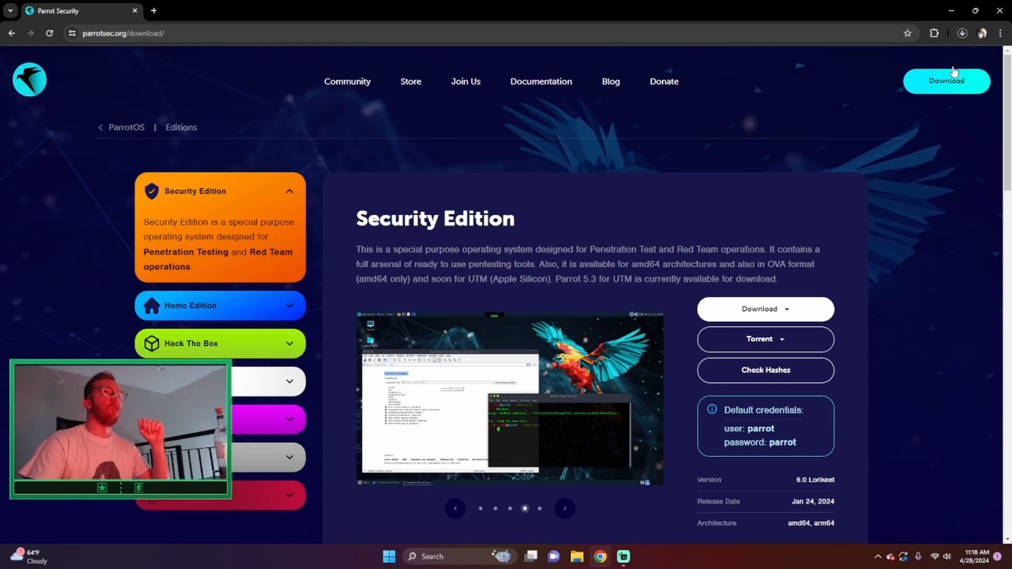
pyautogui.click(960, 32)
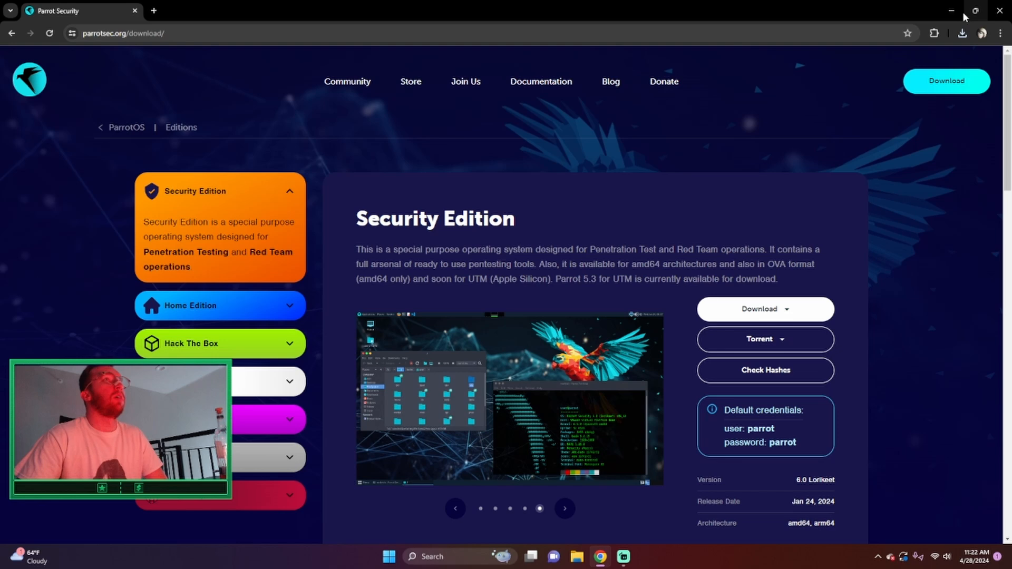
# Step: Launch VirtualBox from the desktop and remove the Parrot VM, deleting all its files
pyautogui.click(974, 11)
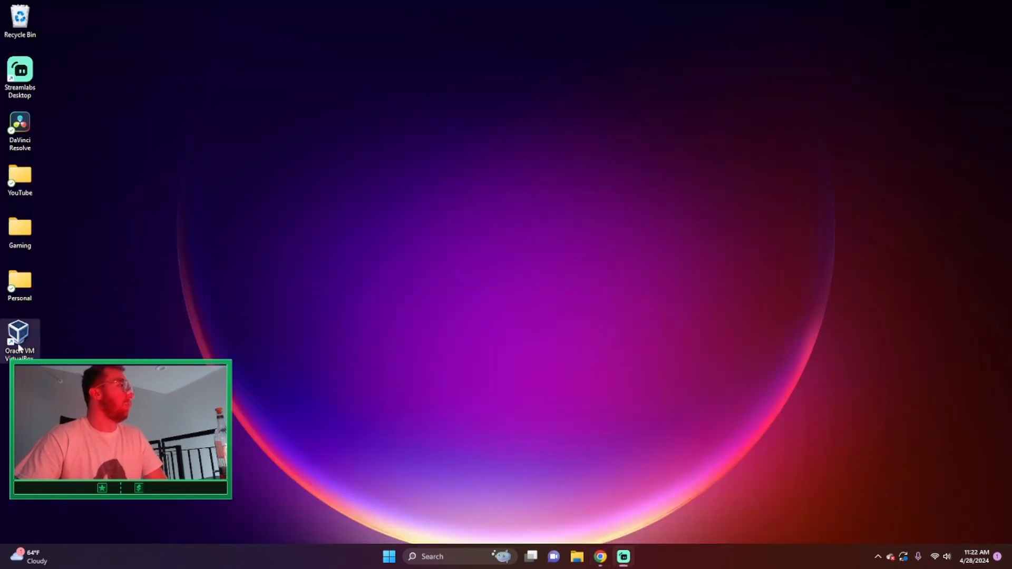
pyautogui.moveTo(19, 332)
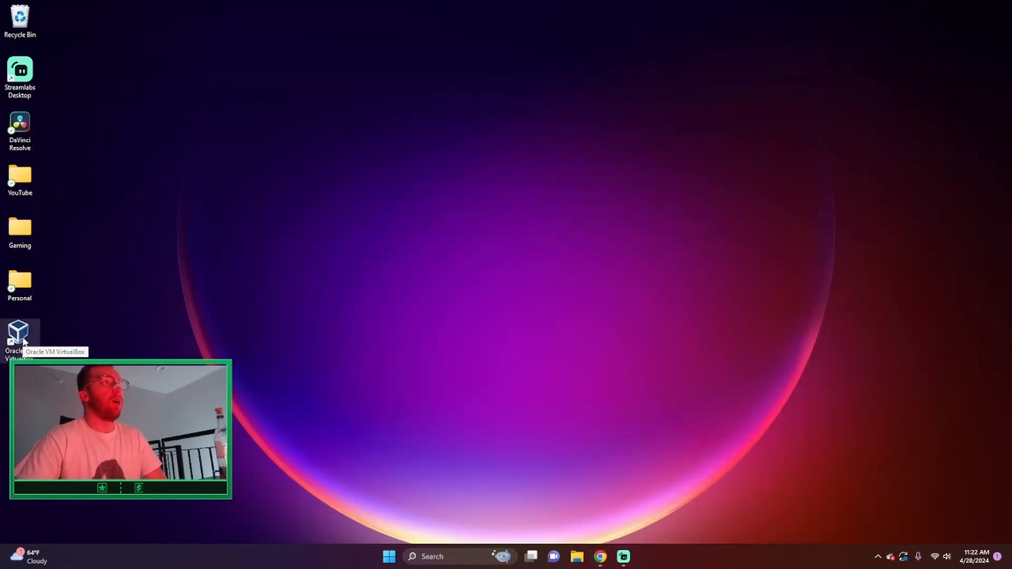
pyautogui.doubleClick(19, 331)
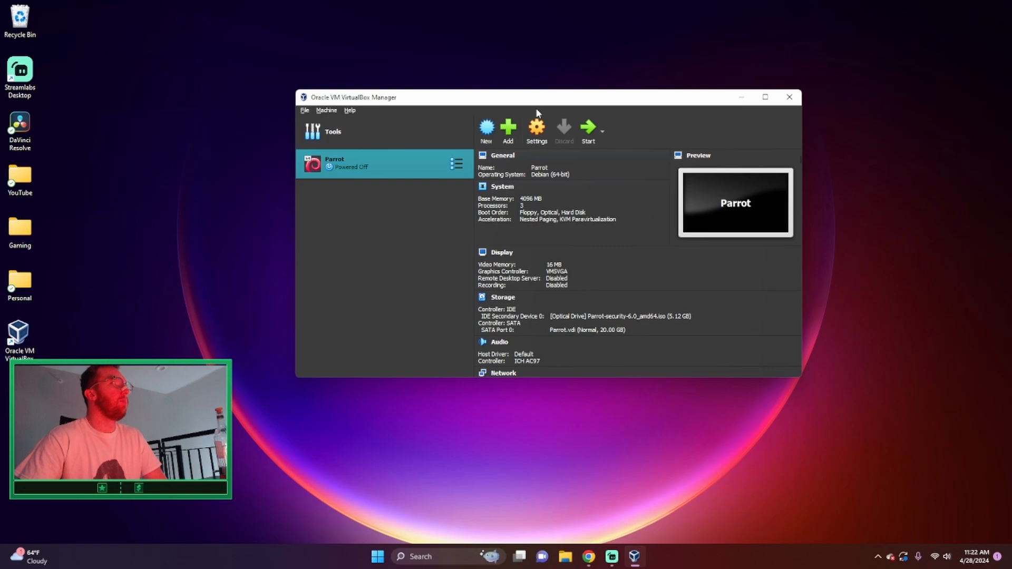
pyautogui.rightClick(355, 163)
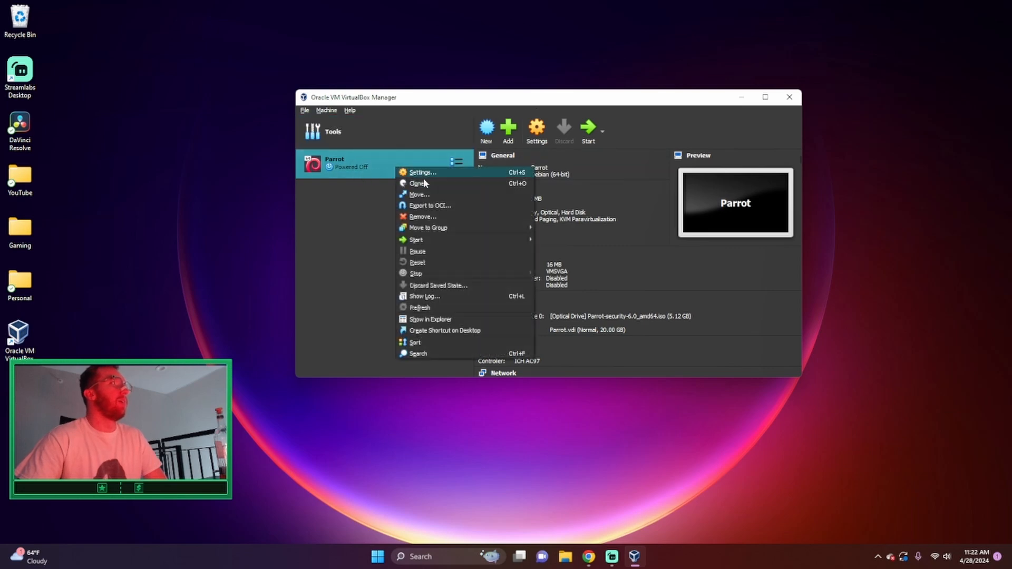
pyautogui.moveTo(437, 247)
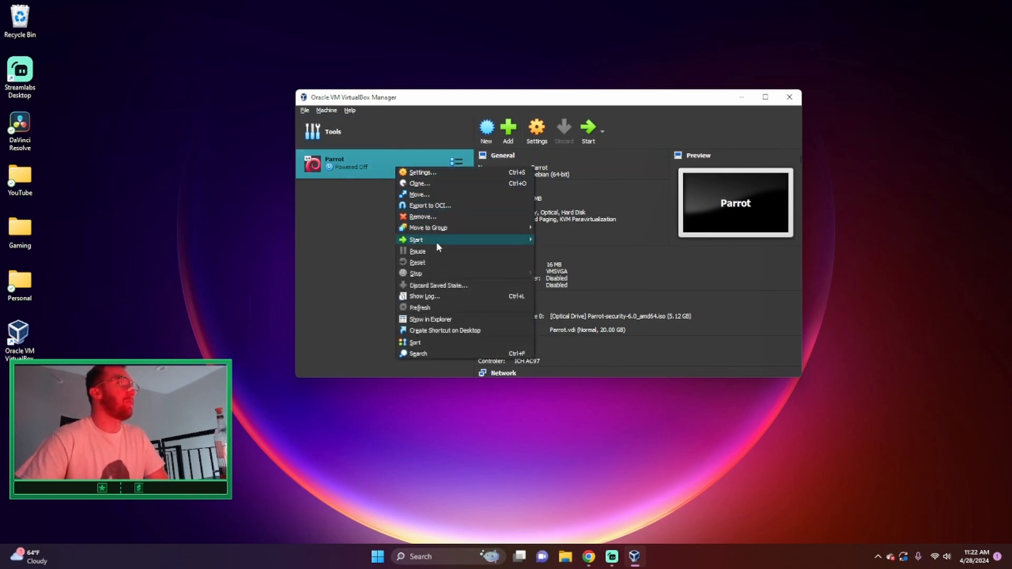
pyautogui.moveTo(432, 342)
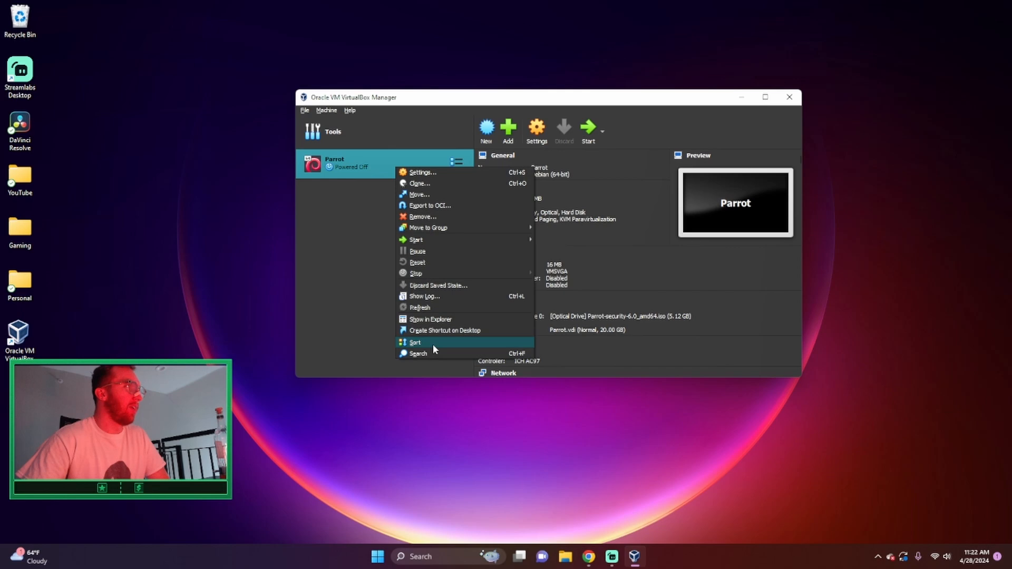
pyautogui.click(422, 216)
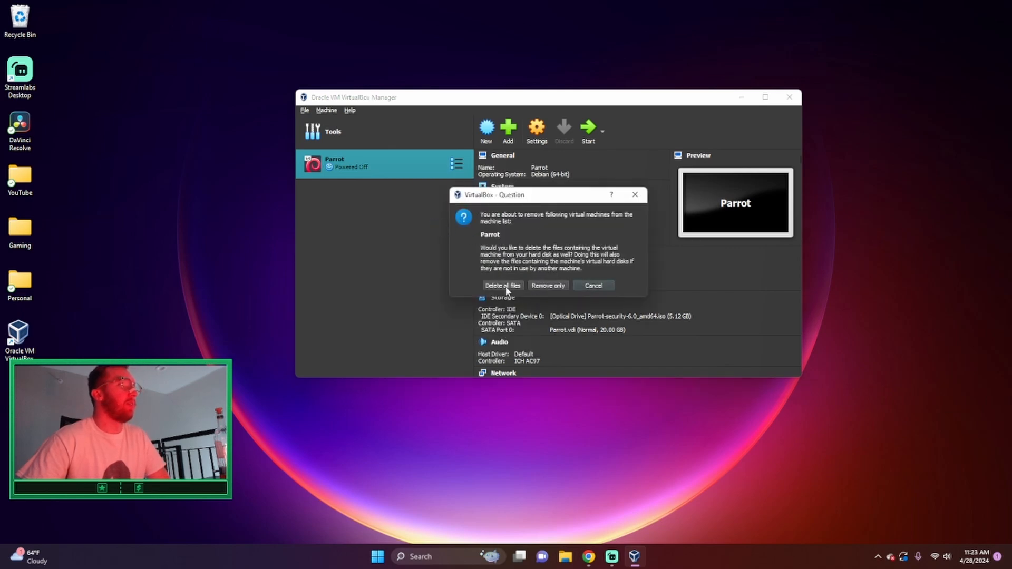
pyautogui.click(502, 285)
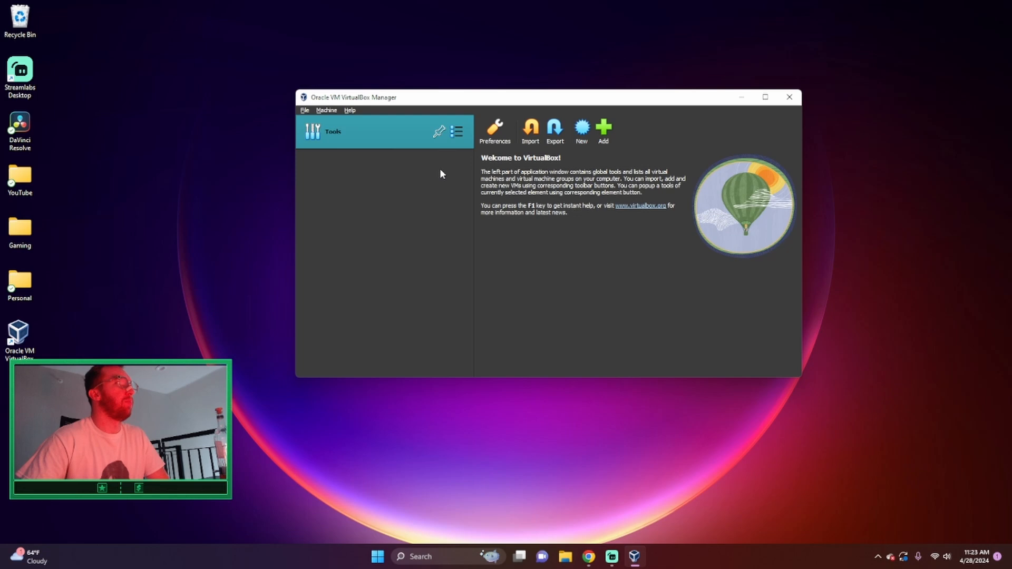
# Step: Start a new VM named 'Parrot' using the Parrot-security ISO from Downloads
pyautogui.click(580, 129)
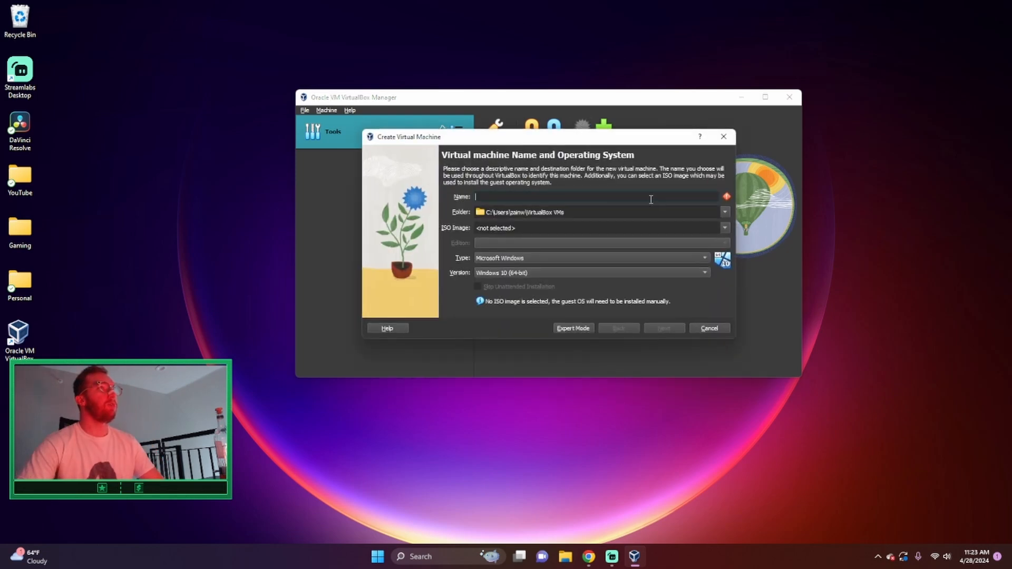
pyautogui.write('Parrot')
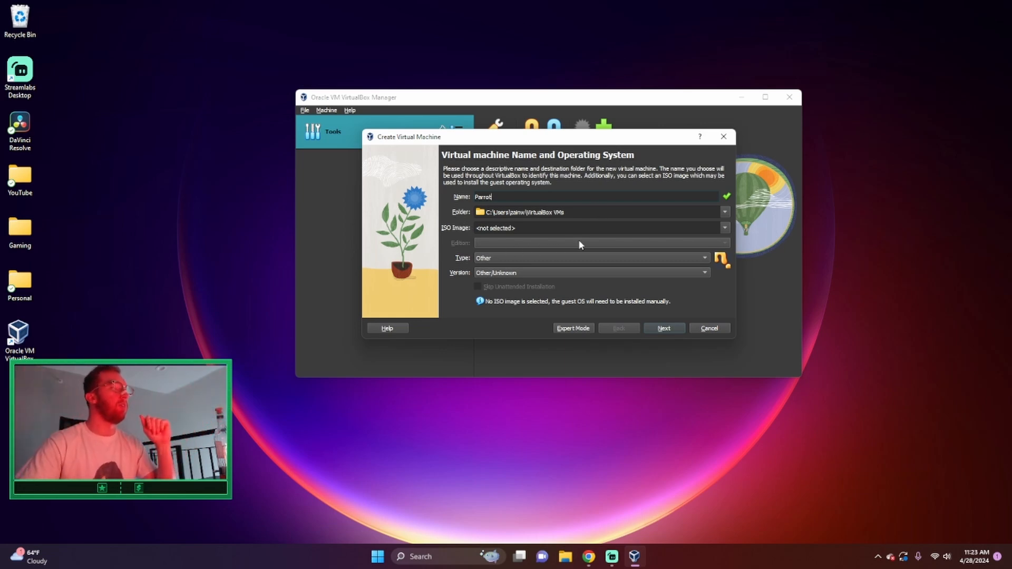
pyautogui.click(724, 227)
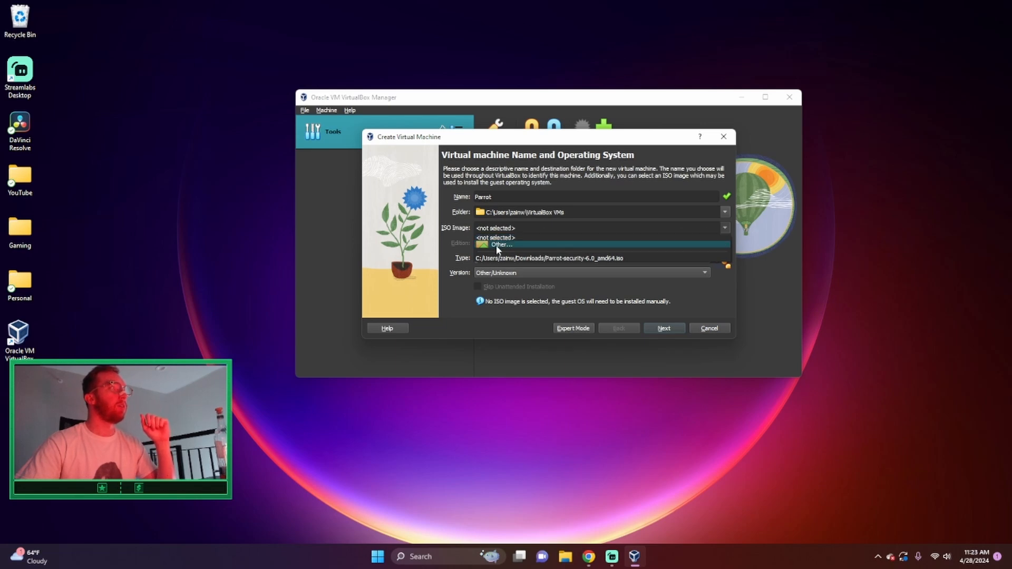
pyautogui.click(500, 245)
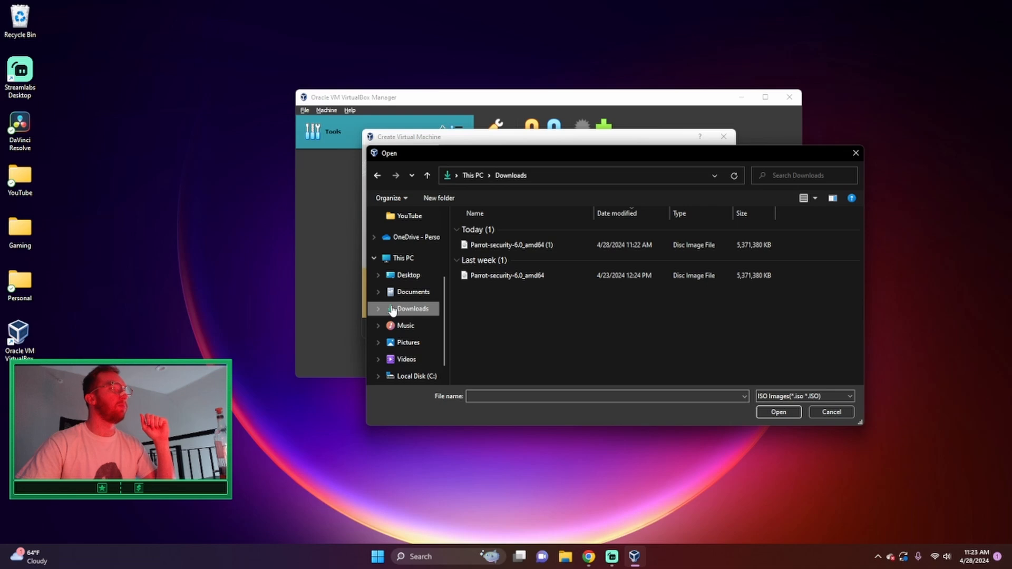
pyautogui.click(510, 245)
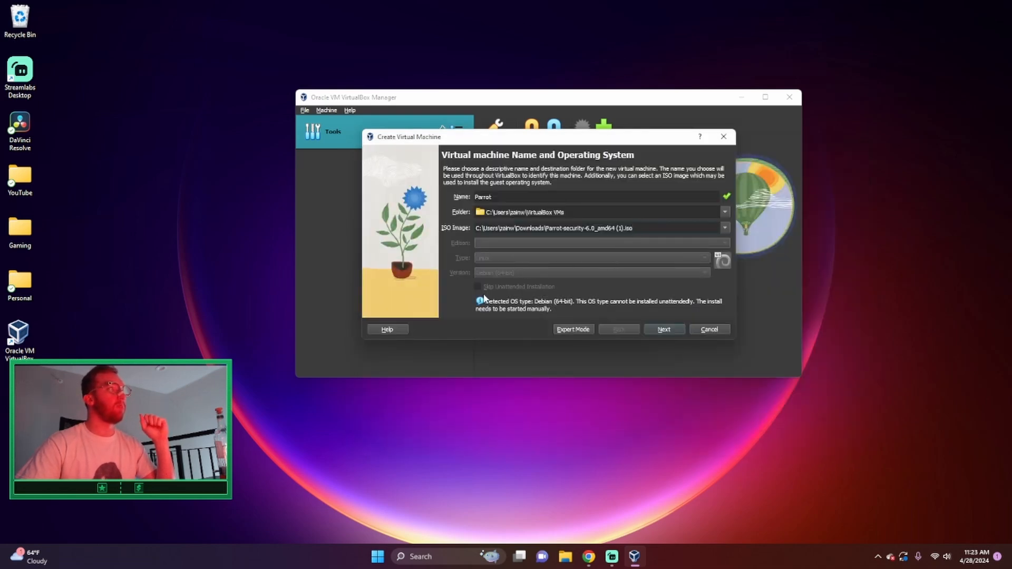
# Step: Set the Parrot VM hardware to 3584 MB base memory and 3 processors
pyautogui.click(663, 329)
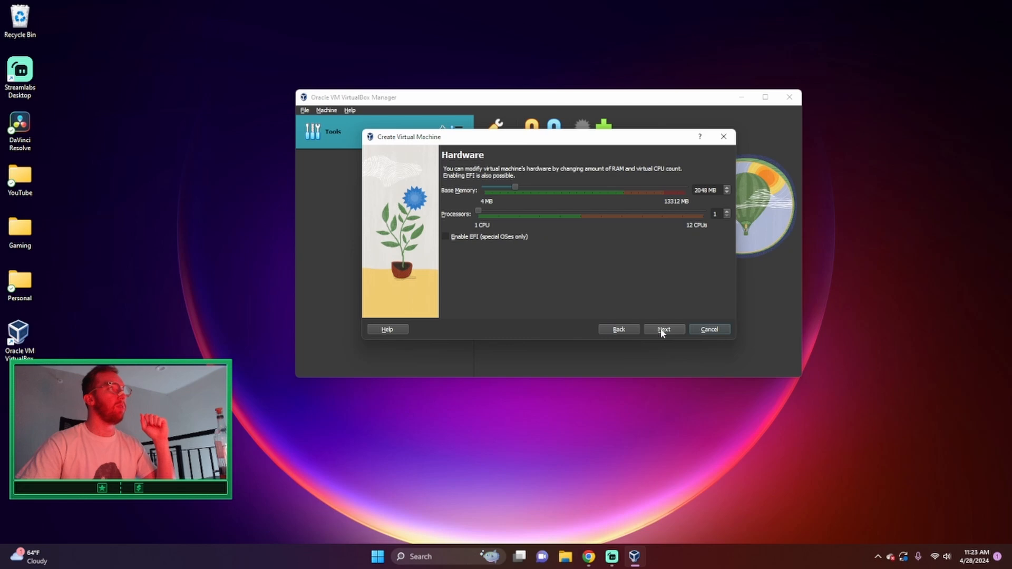
pyautogui.moveTo(540, 190)
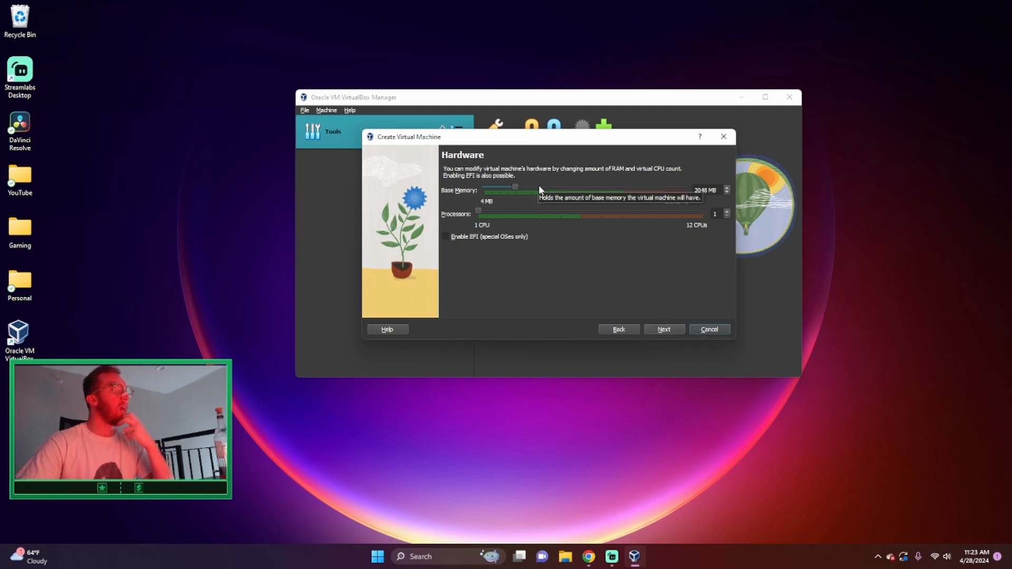
pyautogui.moveTo(543, 305)
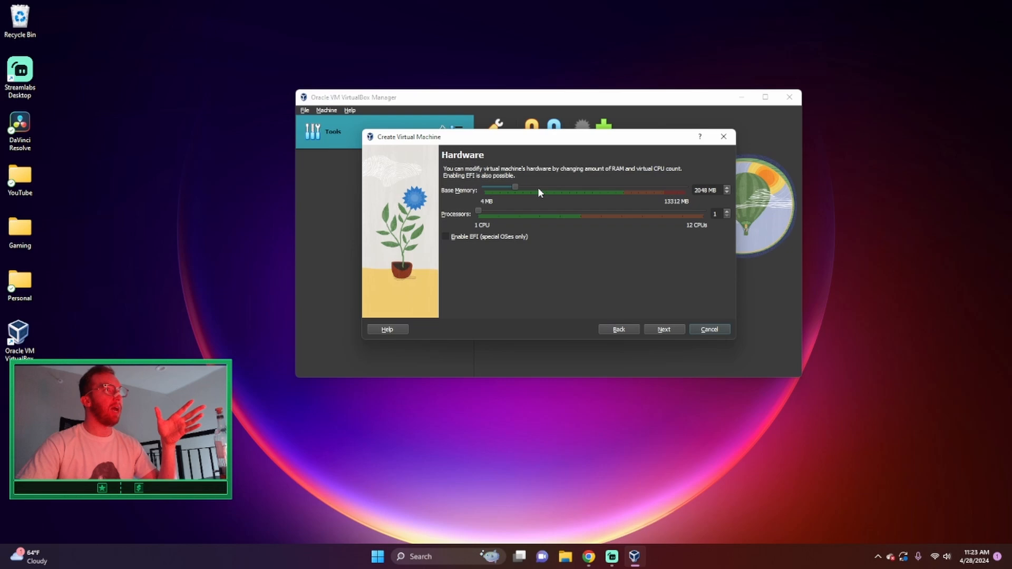
pyautogui.moveTo(514, 190); pyautogui.dragTo(539, 190)
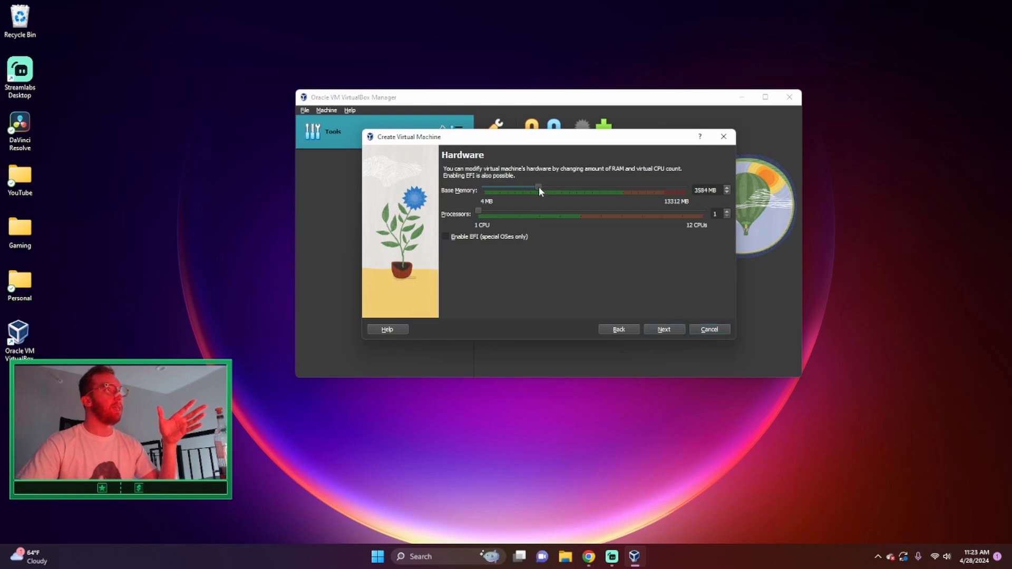
pyautogui.moveTo(477, 215); pyautogui.dragTo(519, 216)
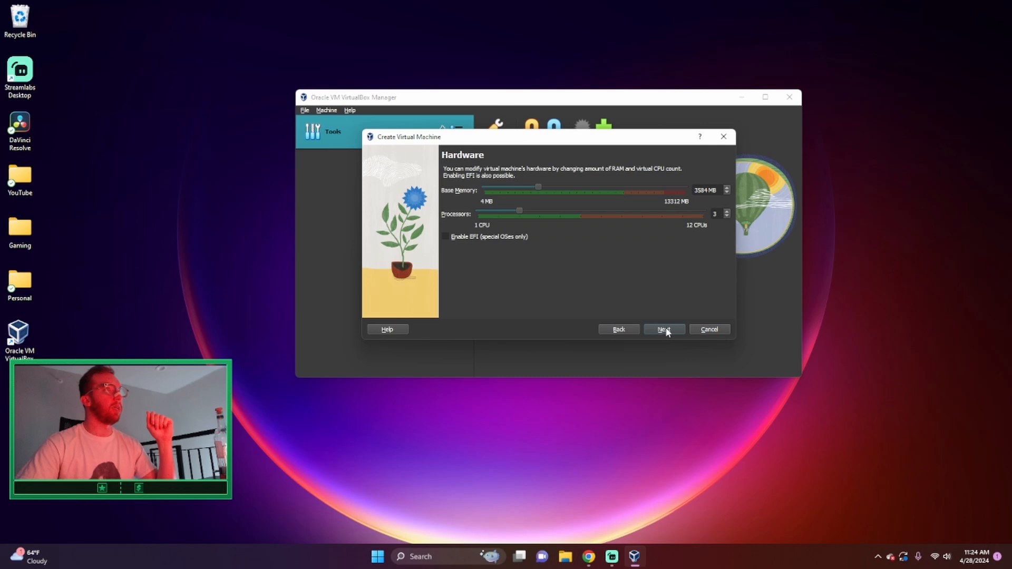
# Step: Enlarge the Parrot VM's virtual disk to 29.82 GB and reach the summary page
pyautogui.click(663, 329)
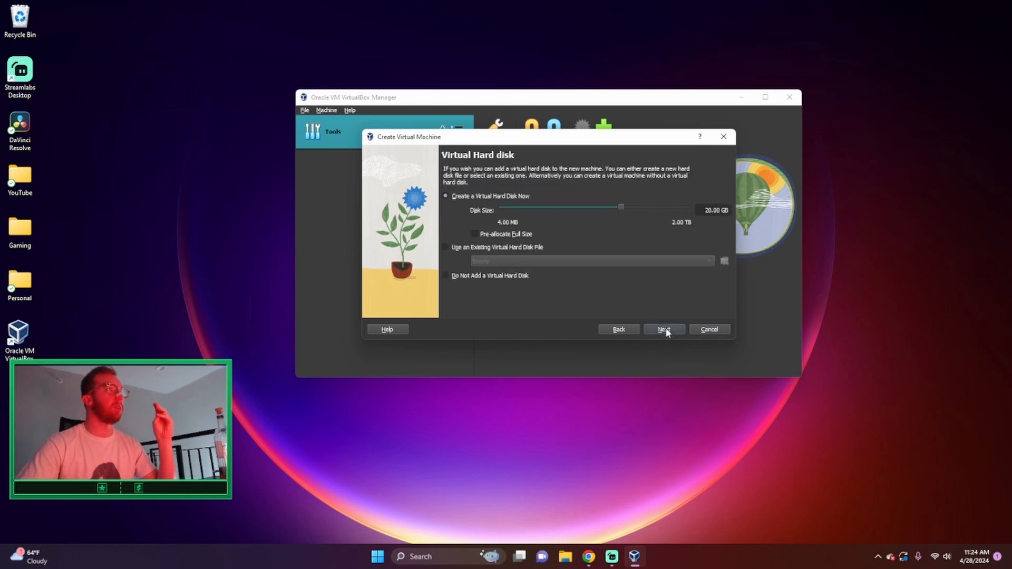
pyautogui.moveTo(696, 220)
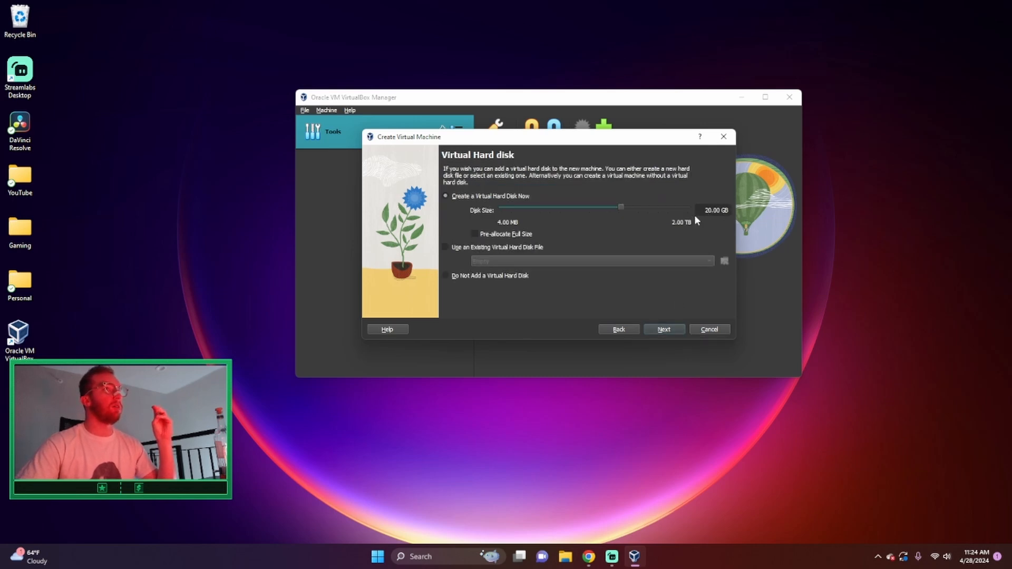
pyautogui.moveTo(619, 207); pyautogui.dragTo(625, 207)
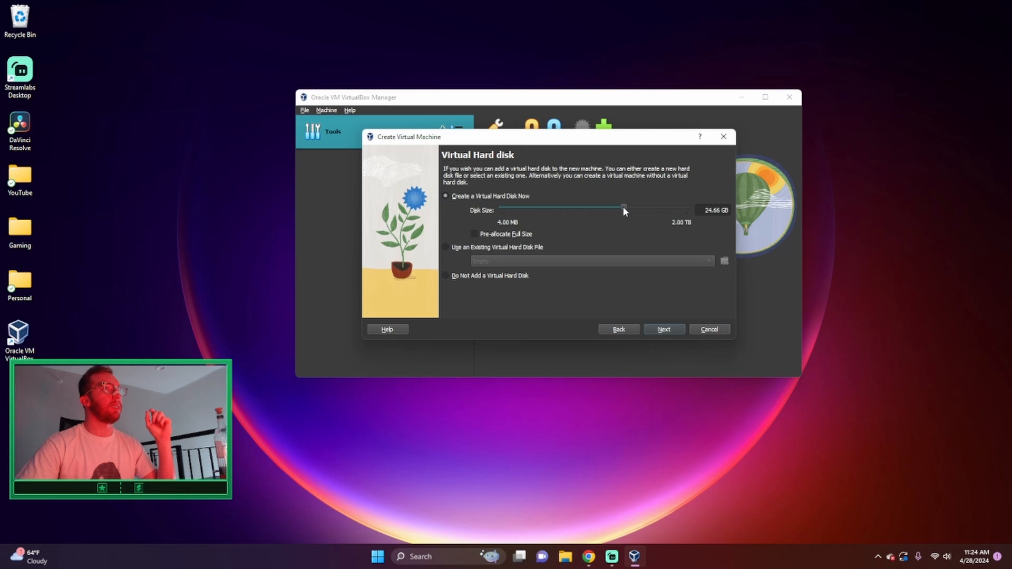
pyautogui.moveTo(623, 210); pyautogui.dragTo(627, 209)
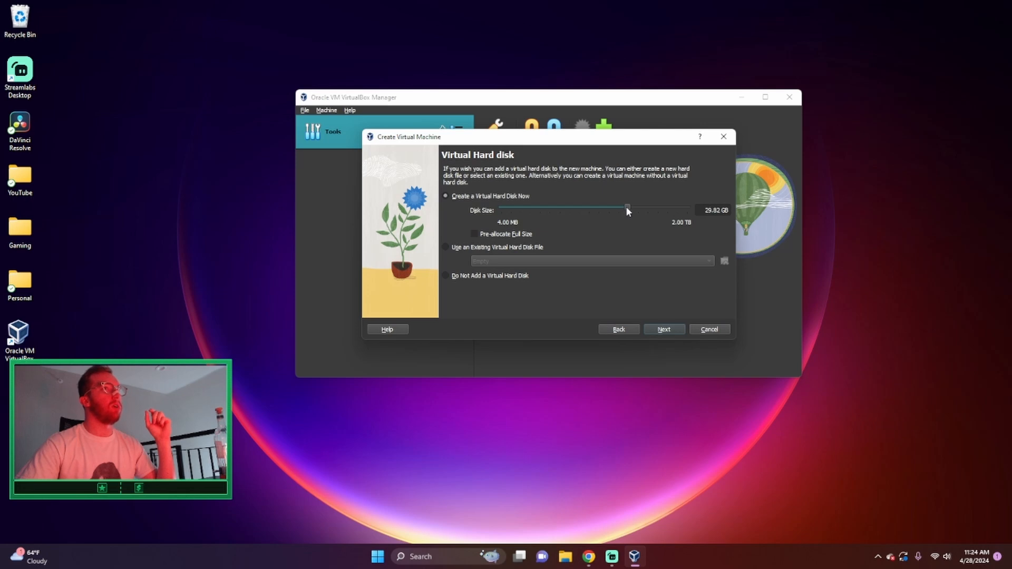
pyautogui.moveTo(485, 267)
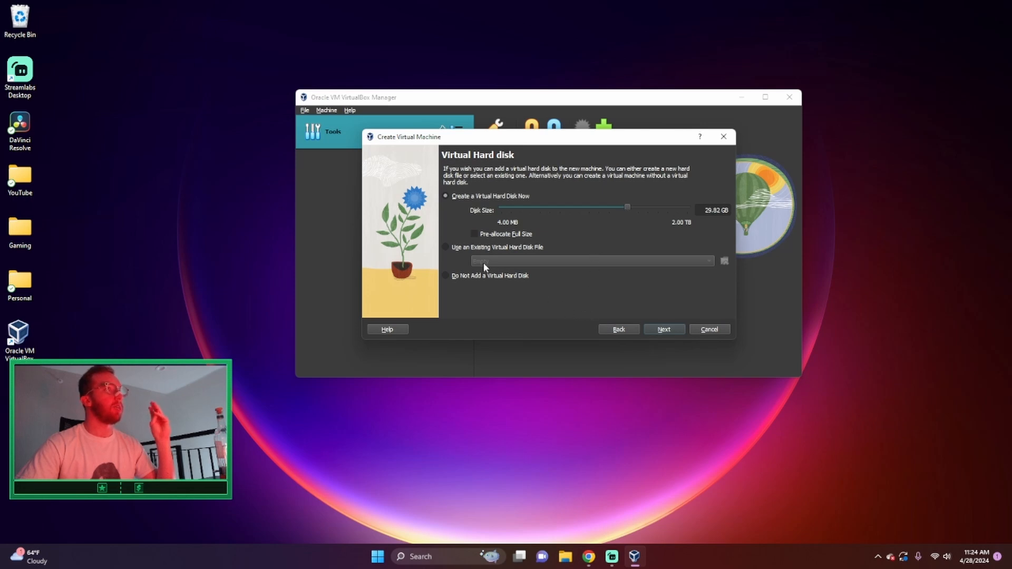
pyautogui.click(663, 329)
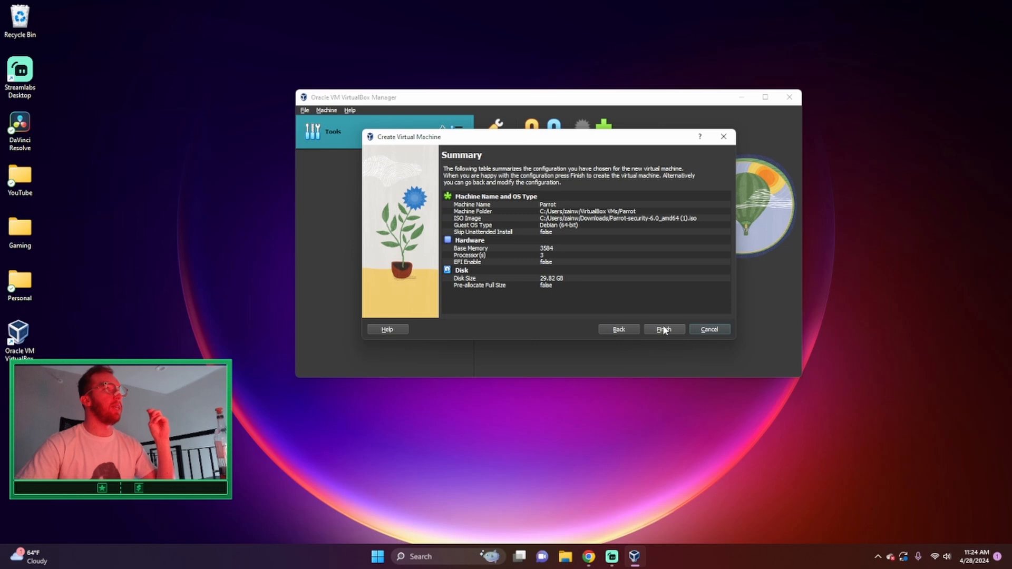
# Step: Create the Parrot VM, start it, and move its window left while it boots
pyautogui.click(663, 329)
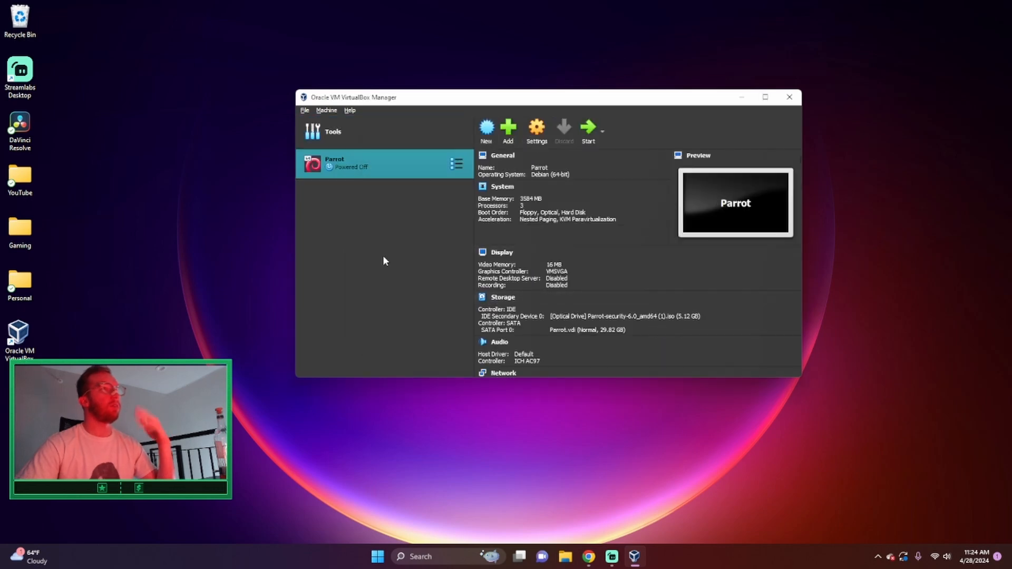
pyautogui.moveTo(449, 235)
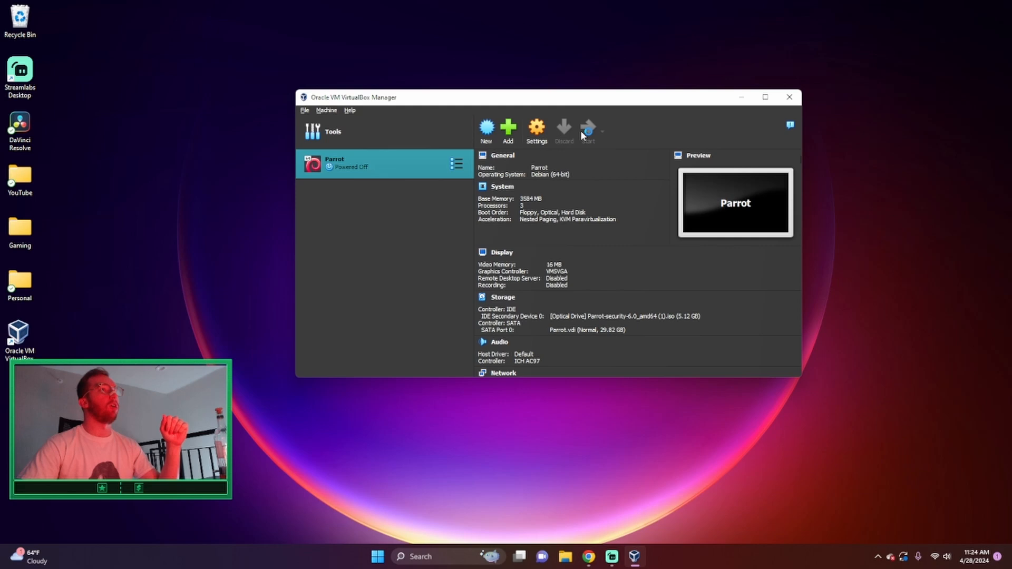
pyautogui.click(586, 129)
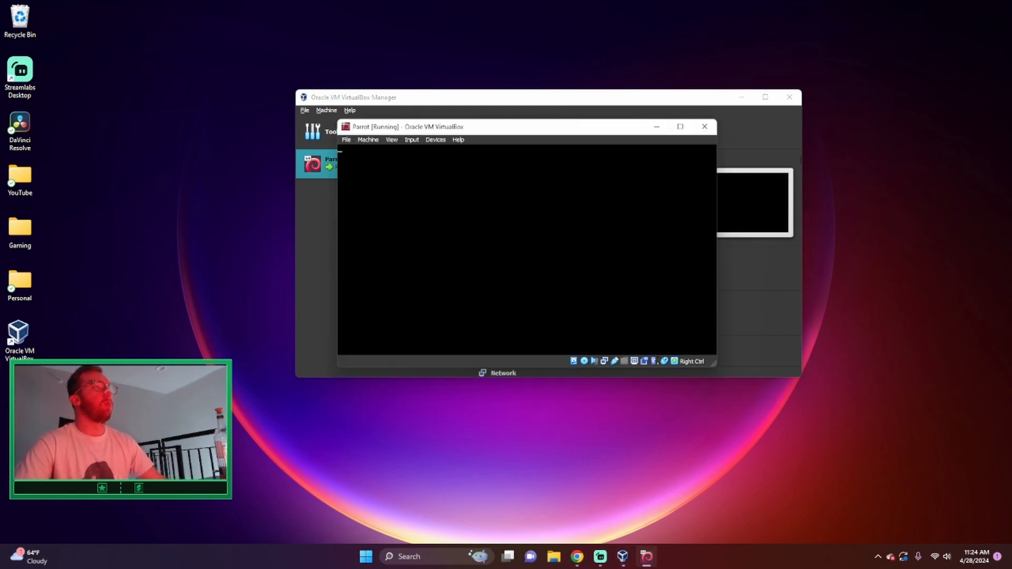
pyautogui.click(680, 126)
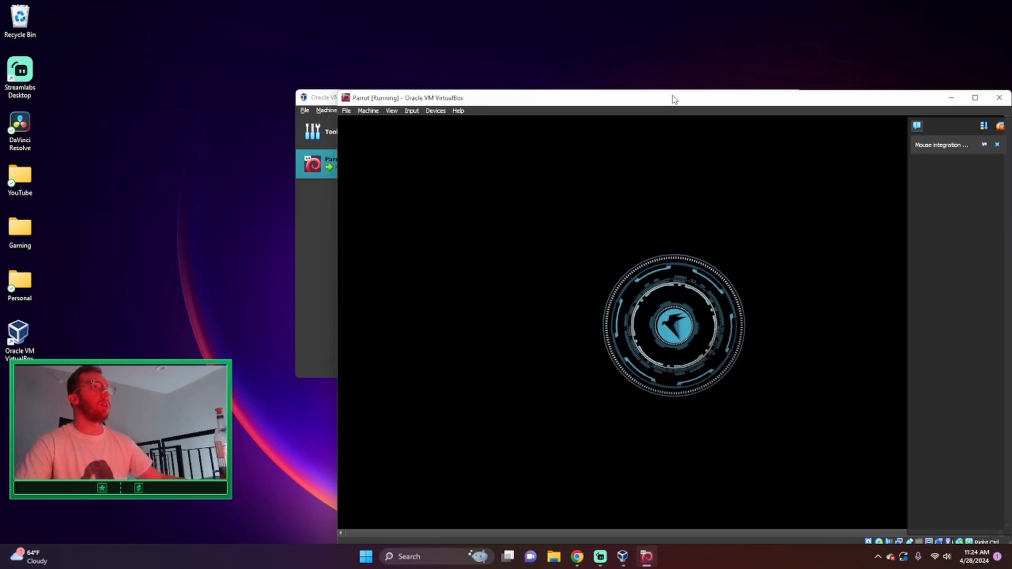
pyautogui.moveTo(671, 98); pyautogui.dragTo(506, 52)
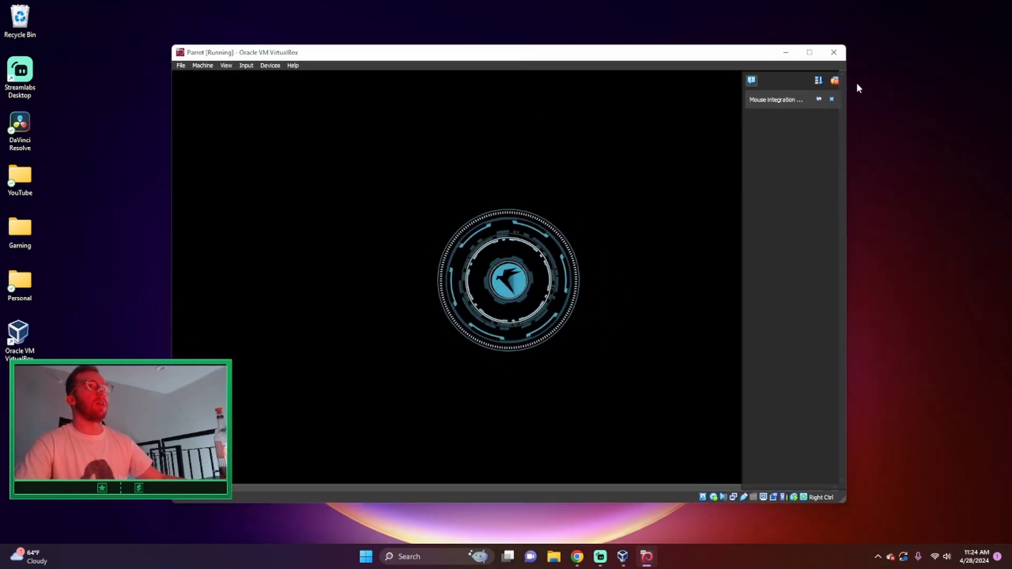
pyautogui.click(831, 99)
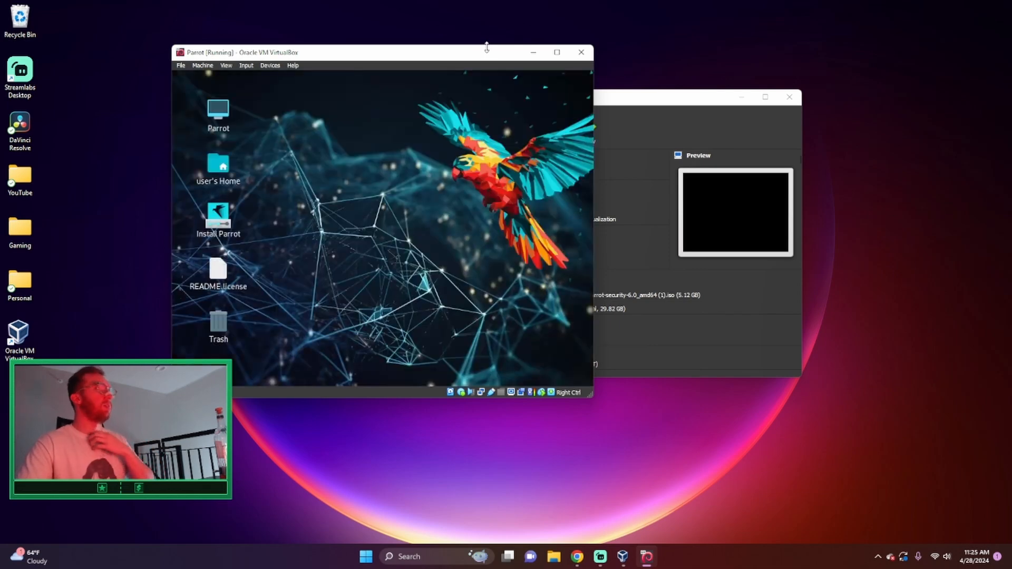
# Step: Maximize the VM and enter 'sudo apt-get update && sudo apt-get upgrade' in MATE Terminal
pyautogui.click(556, 52)
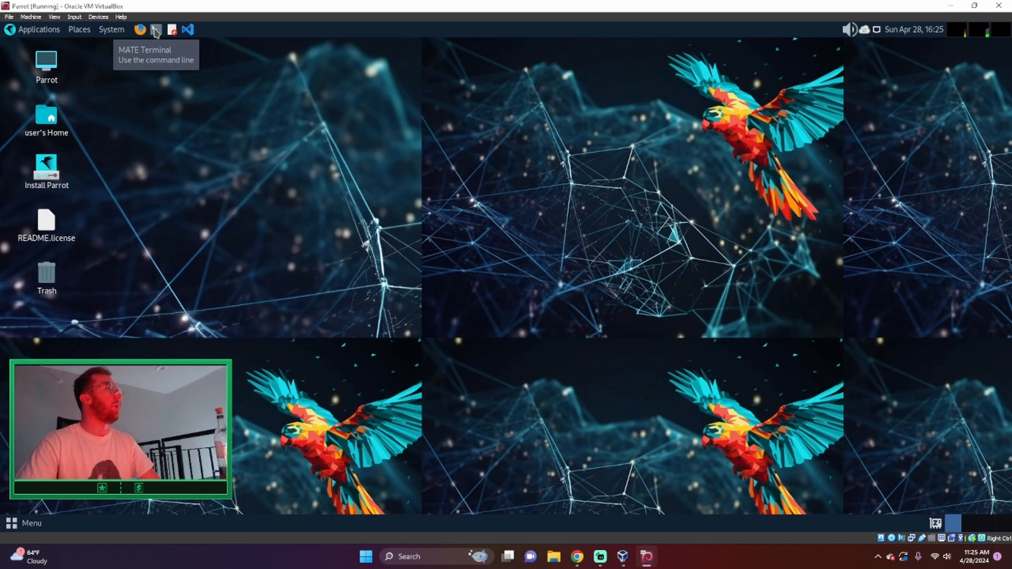
pyautogui.click(155, 29)
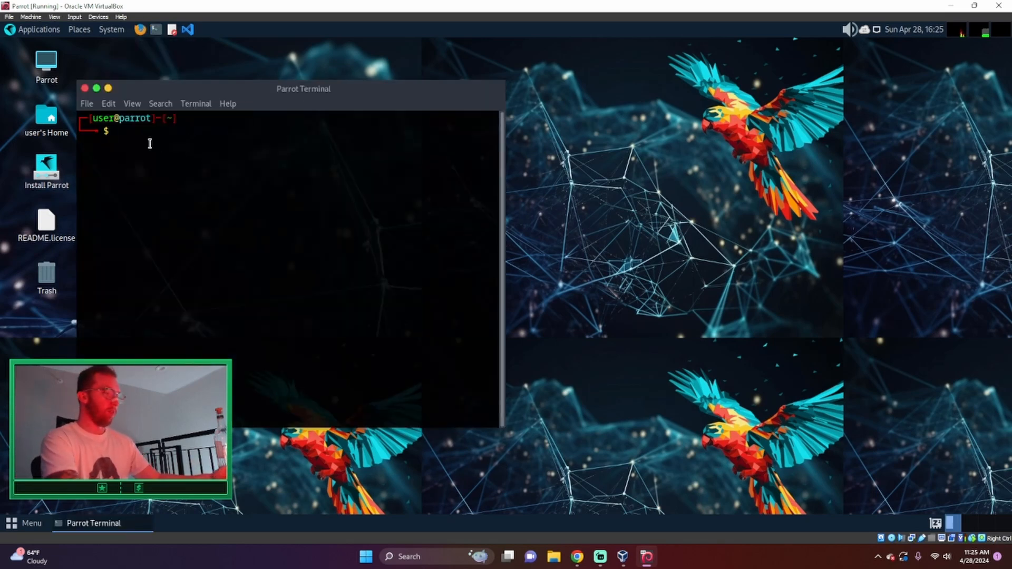
pyautogui.write('s')
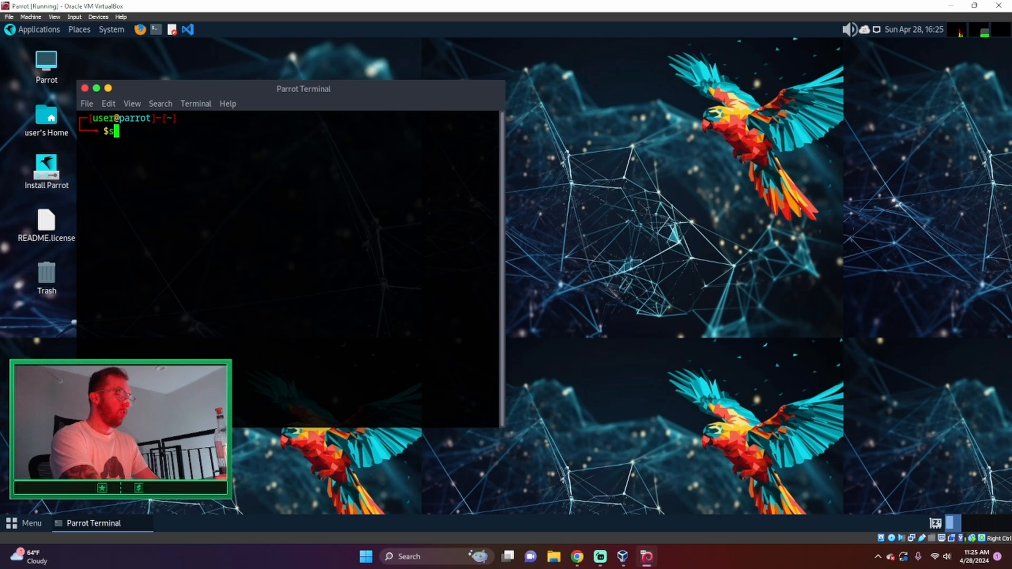
pyautogui.write('udo apt-get update &&')
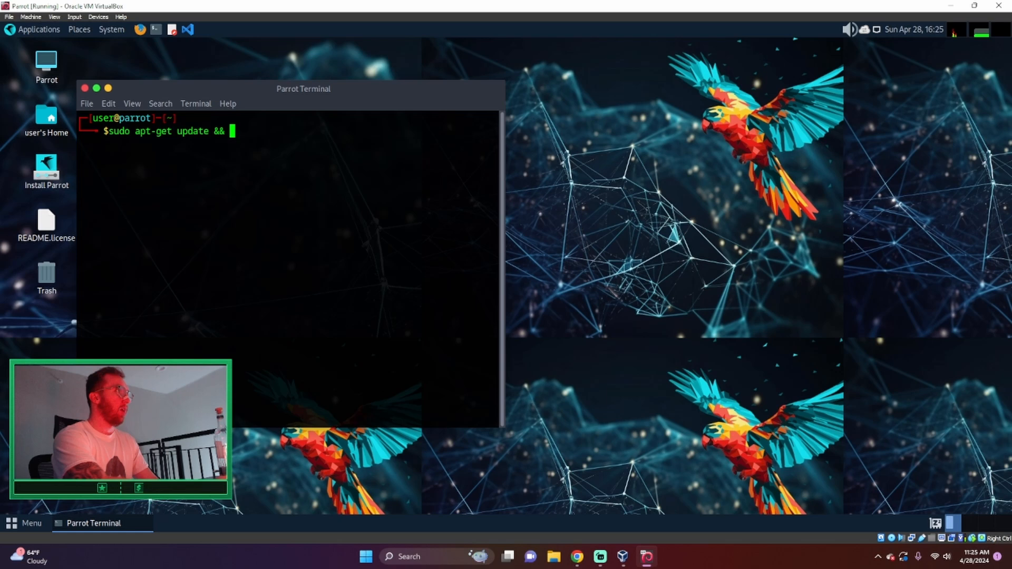
pyautogui.write('sudo apt')
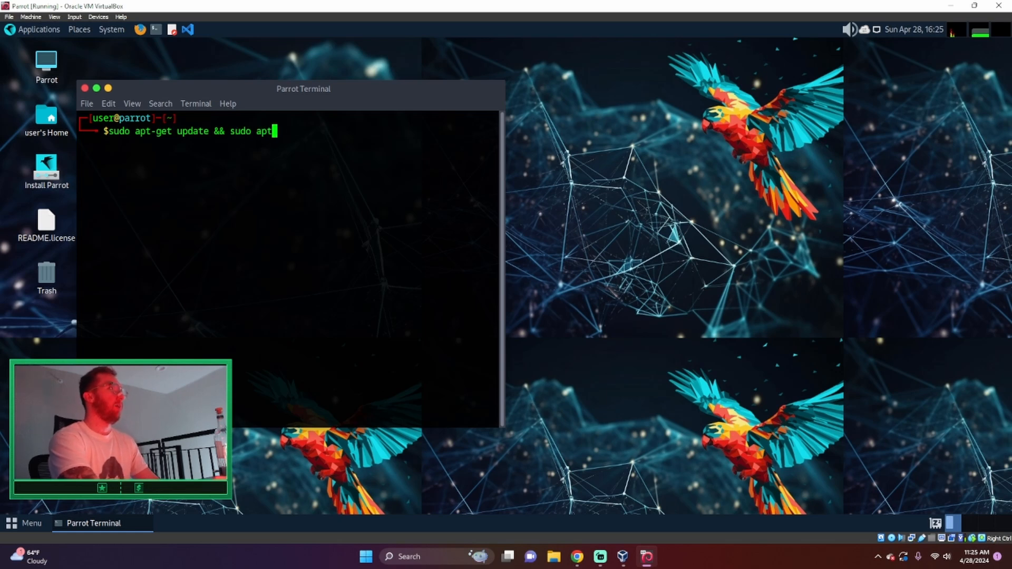
pyautogui.write('-get upgr')
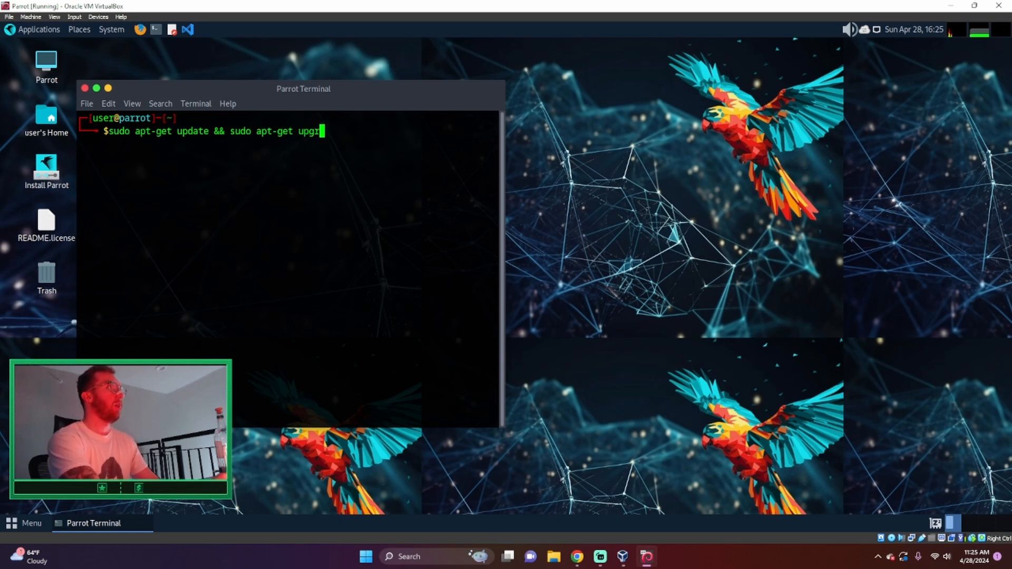
pyautogui.write('de')
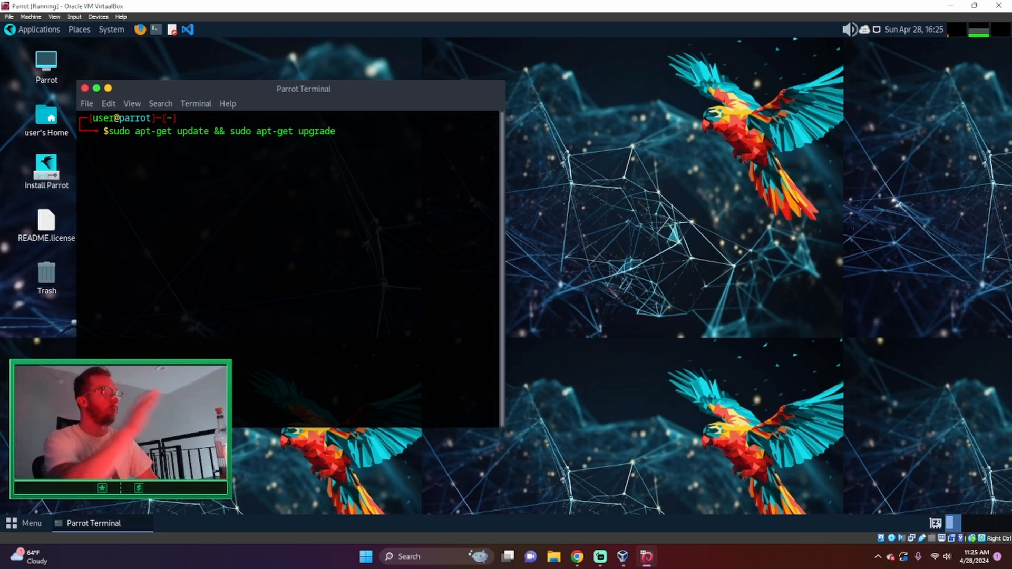
# Step: Run the system update and upgrade command in the Parrot OS terminal
pyautogui.press('Return')
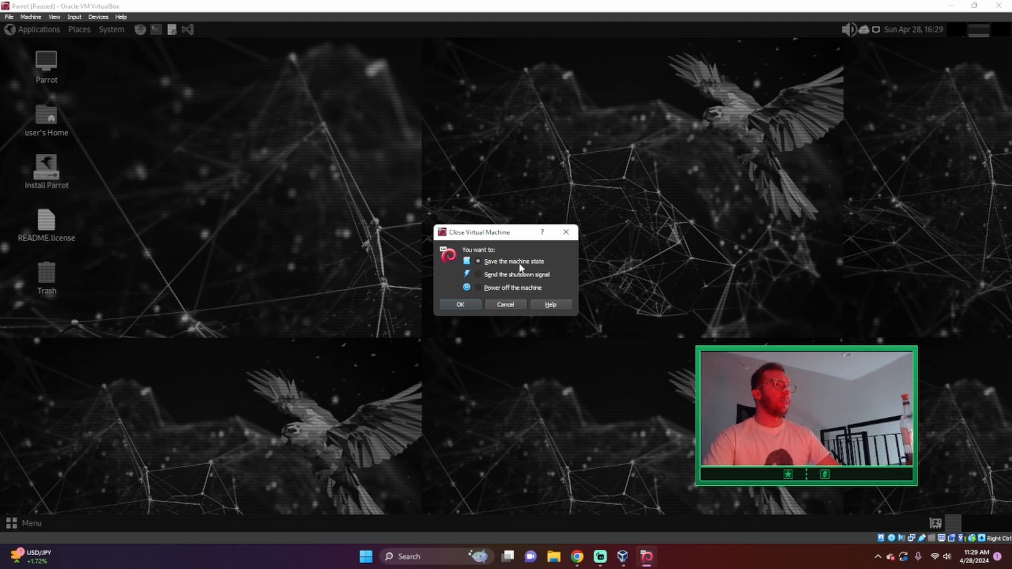
# Step: Close the Parrot VM with its machine state saved, back in VirtualBox Manager
pyautogui.click(459, 304)
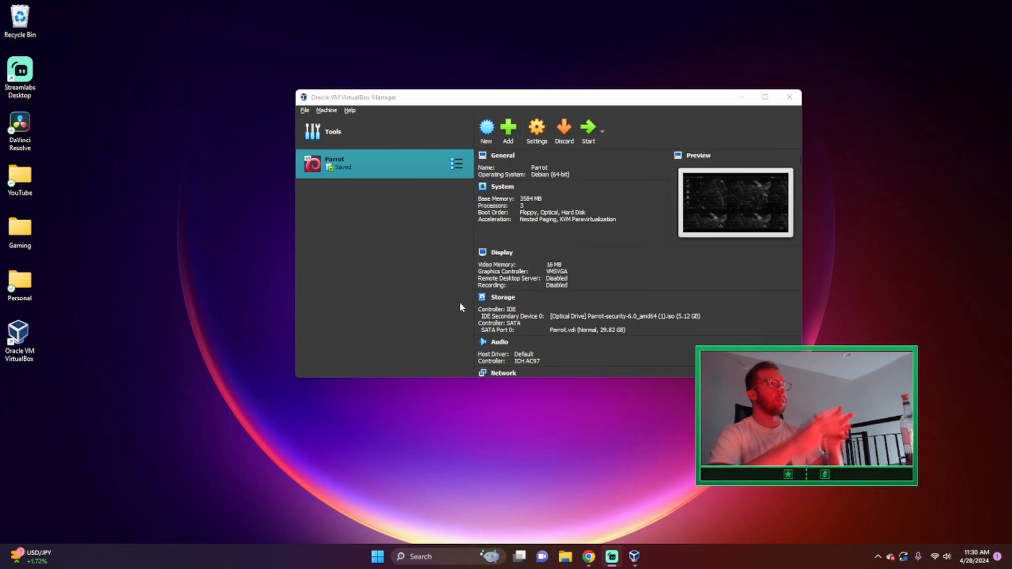
pyautogui.click(457, 163)
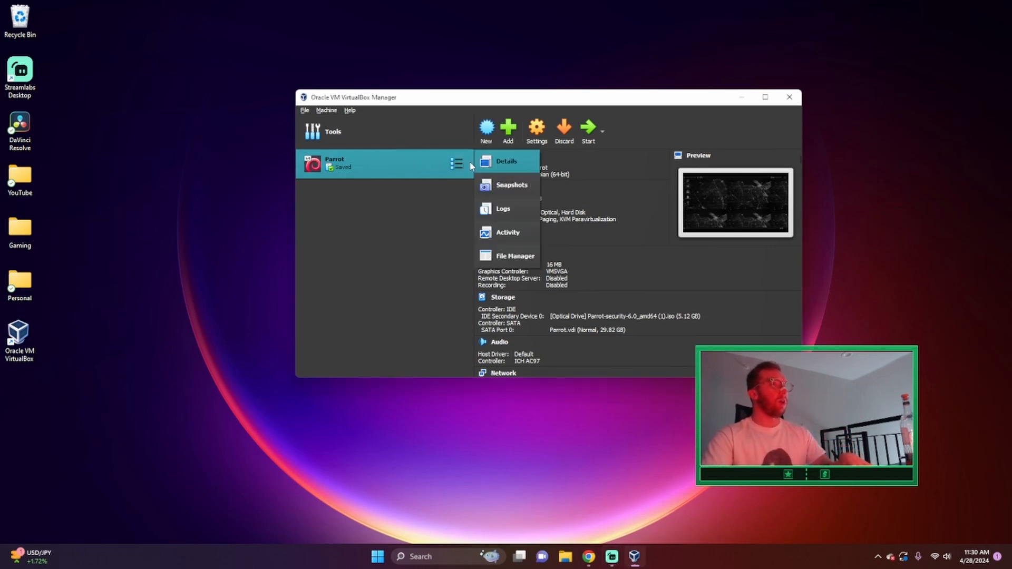
# Step: From the Snapshots view, take Snapshot 1 of Parrot with description 'Beginning'
pyautogui.click(511, 185)
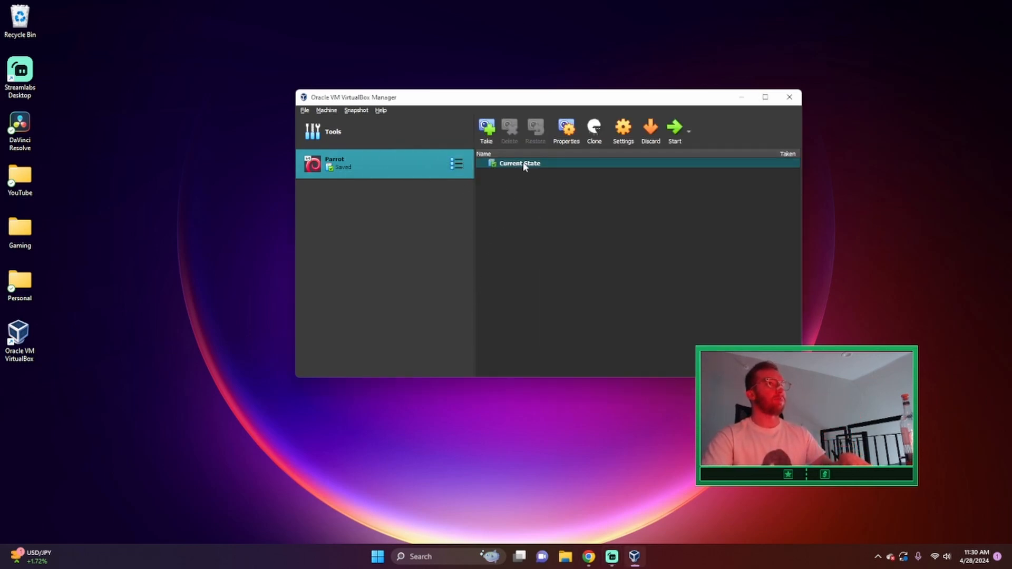
pyautogui.click(485, 129)
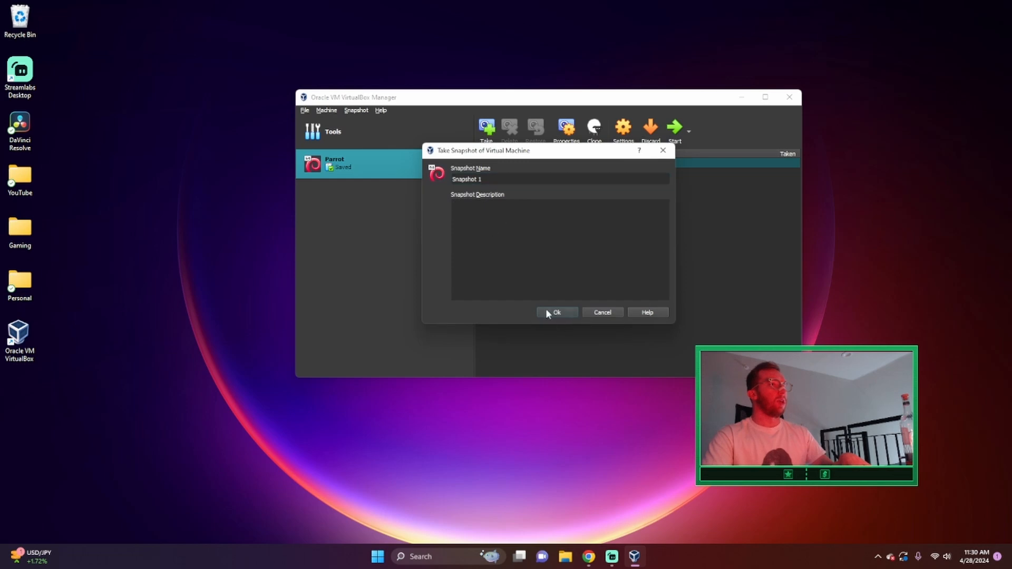
pyautogui.write('Beginn')
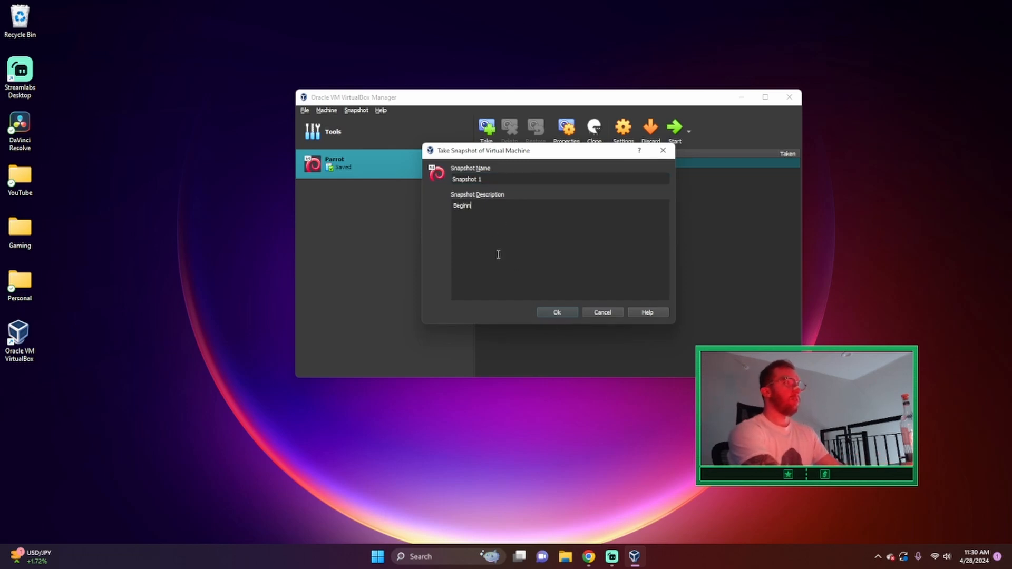
pyautogui.click(556, 313)
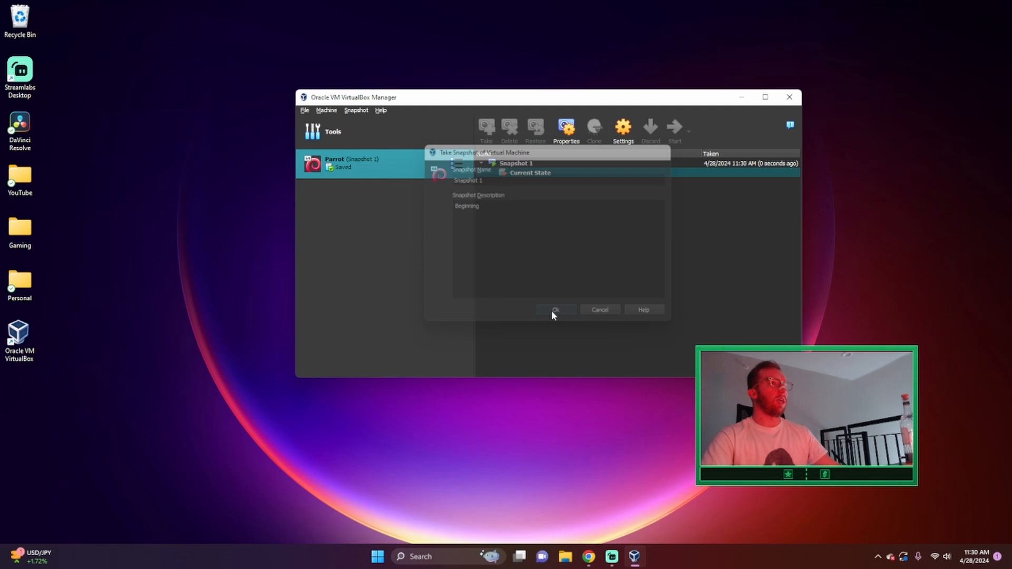
pyautogui.click(555, 310)
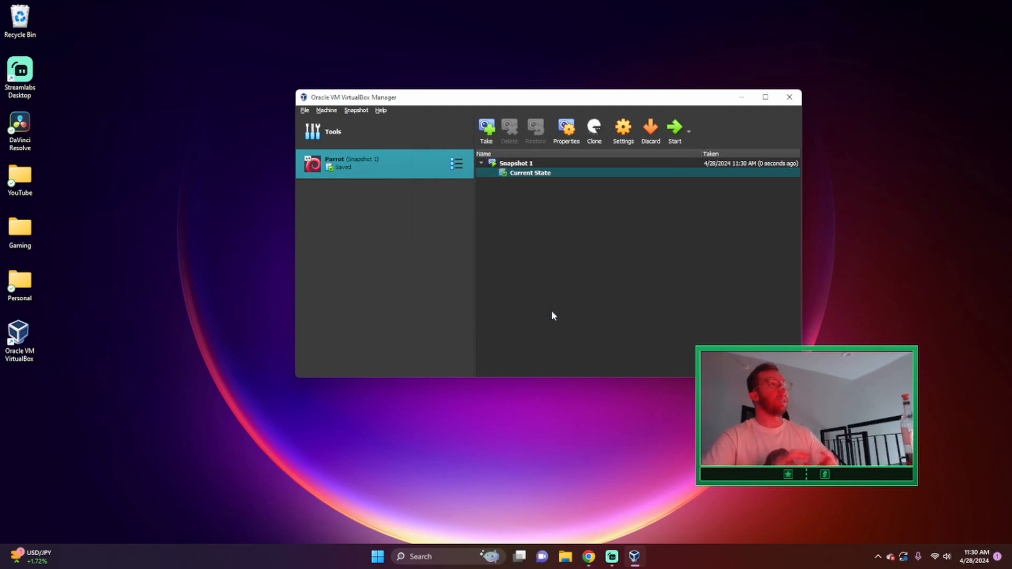